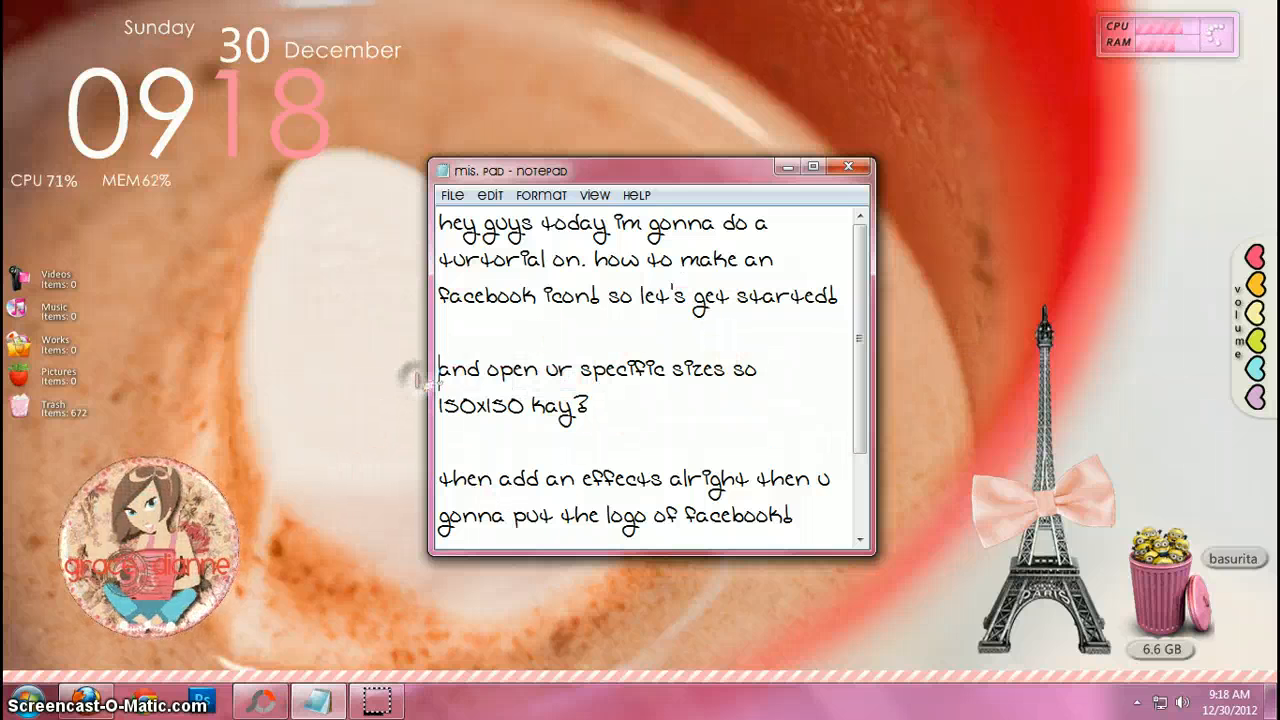
- Highlight part of the tutorial plan in the Notepad notes
left_click_drag(436, 368, 588, 408)
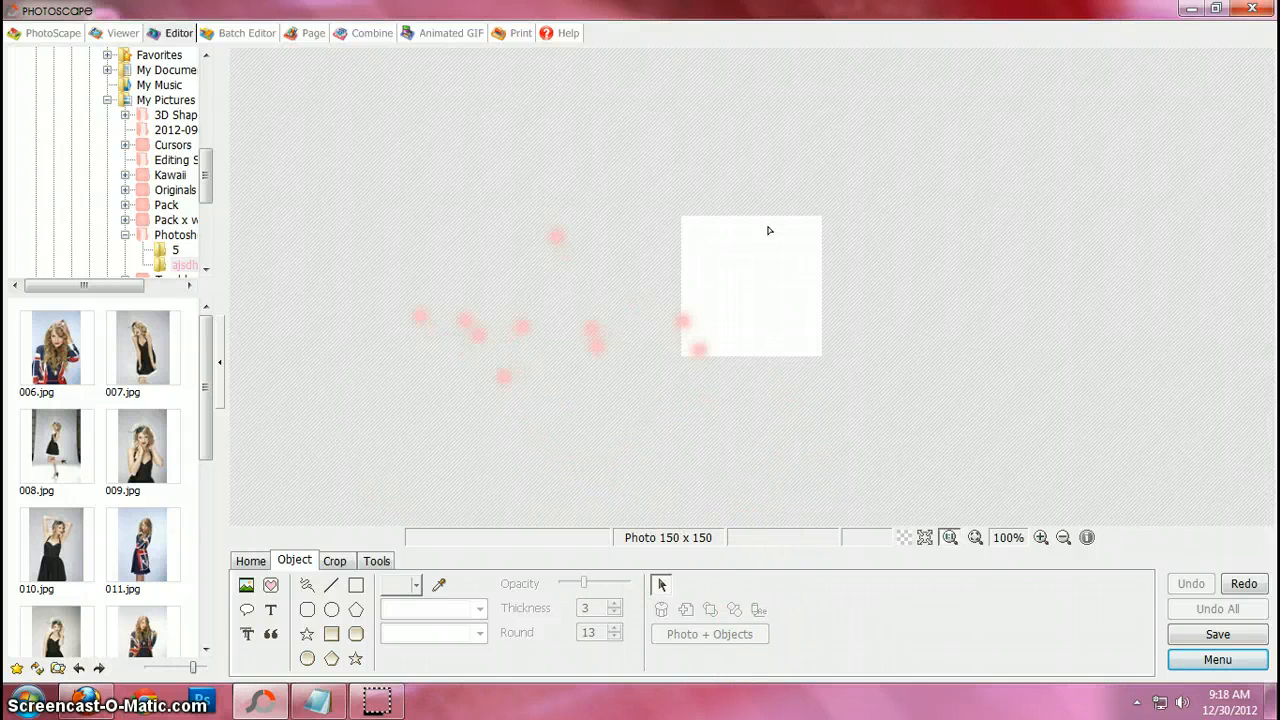
- Start inserting a photo object from file, starting in the Pictures library
left_click(246, 584)
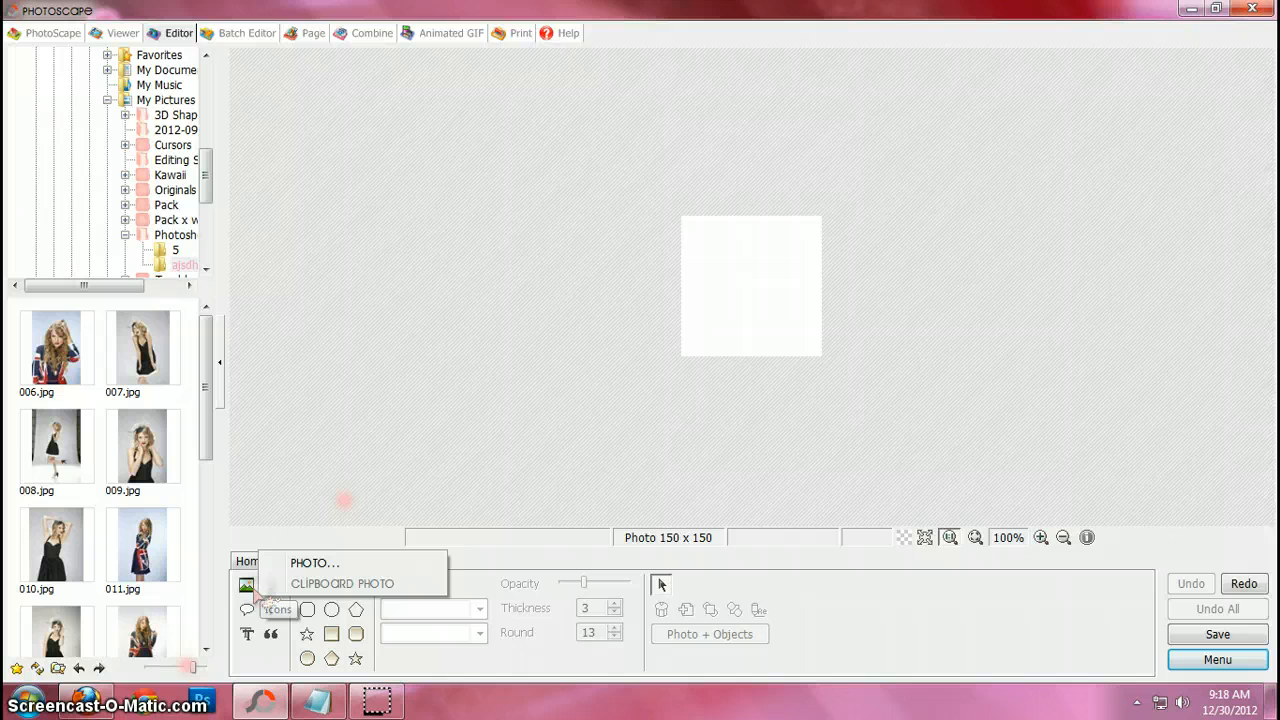
left_click(316, 562)
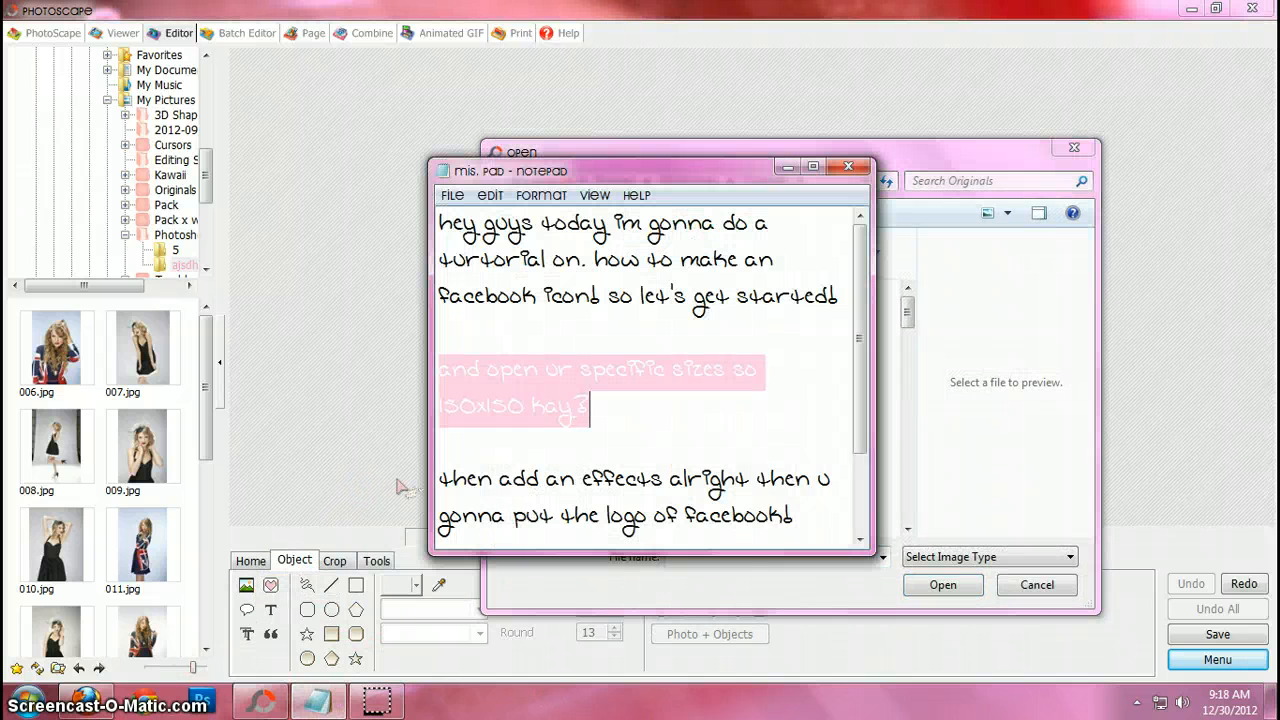
mouse_move(770, 204)
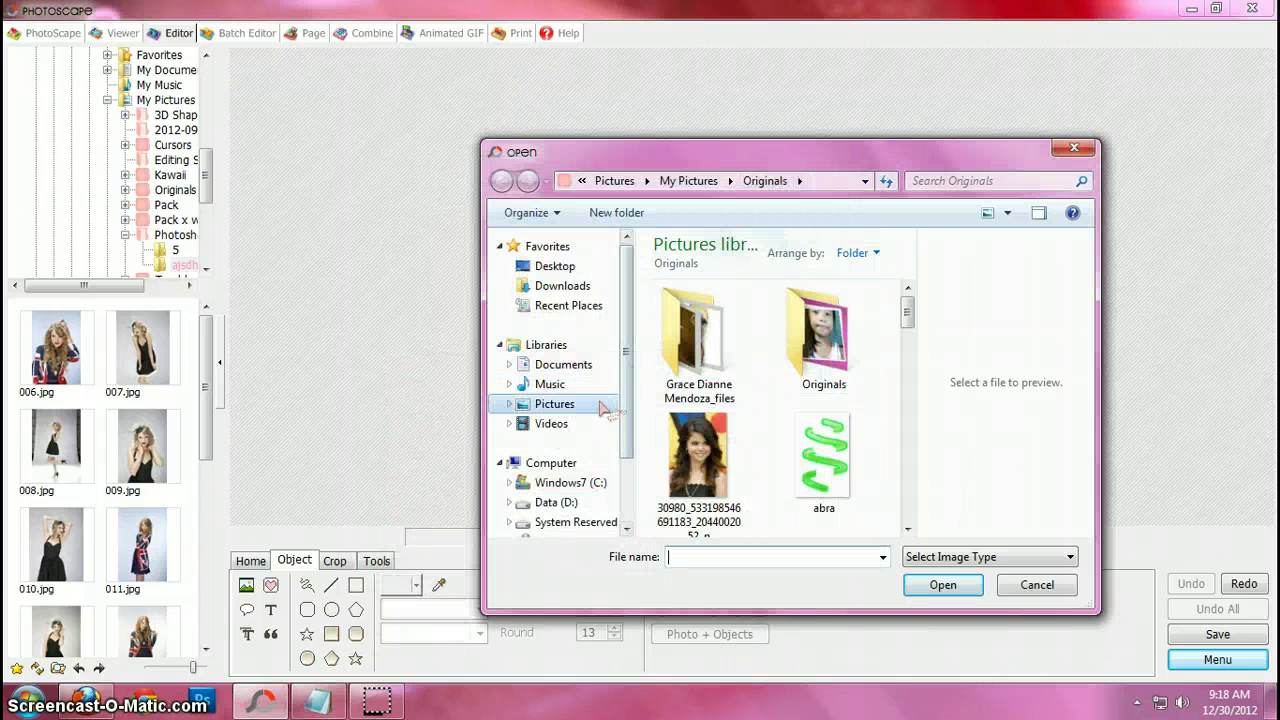
left_click(554, 404)
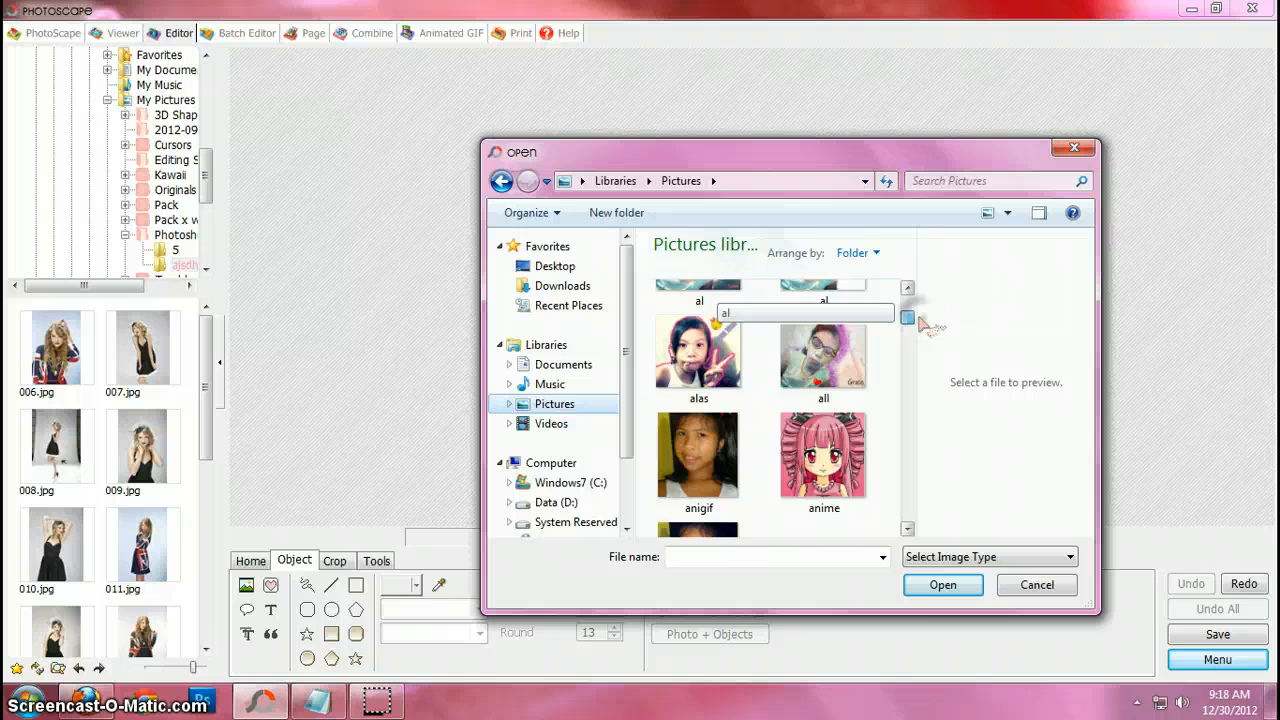
- Browse Photoshoots > ajsdhjasdh and insert the woman's portrait onto the canvas
scroll("up", 3)
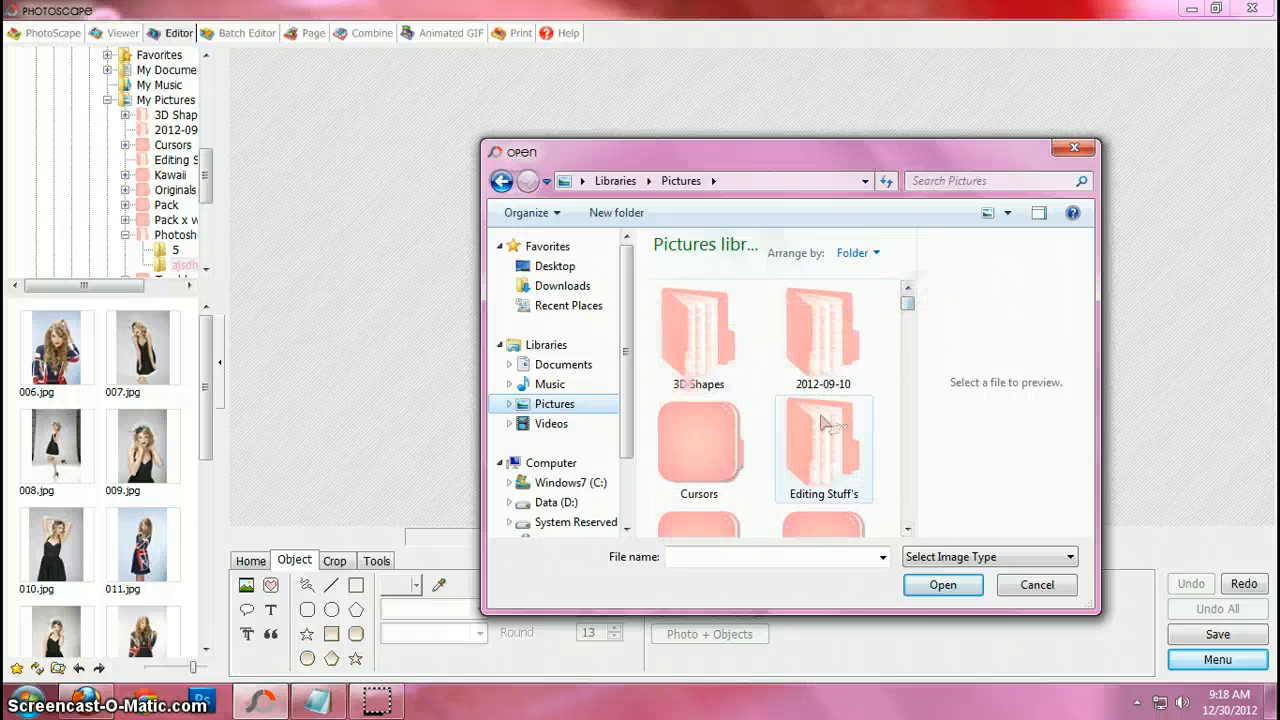
scroll("down", 3)
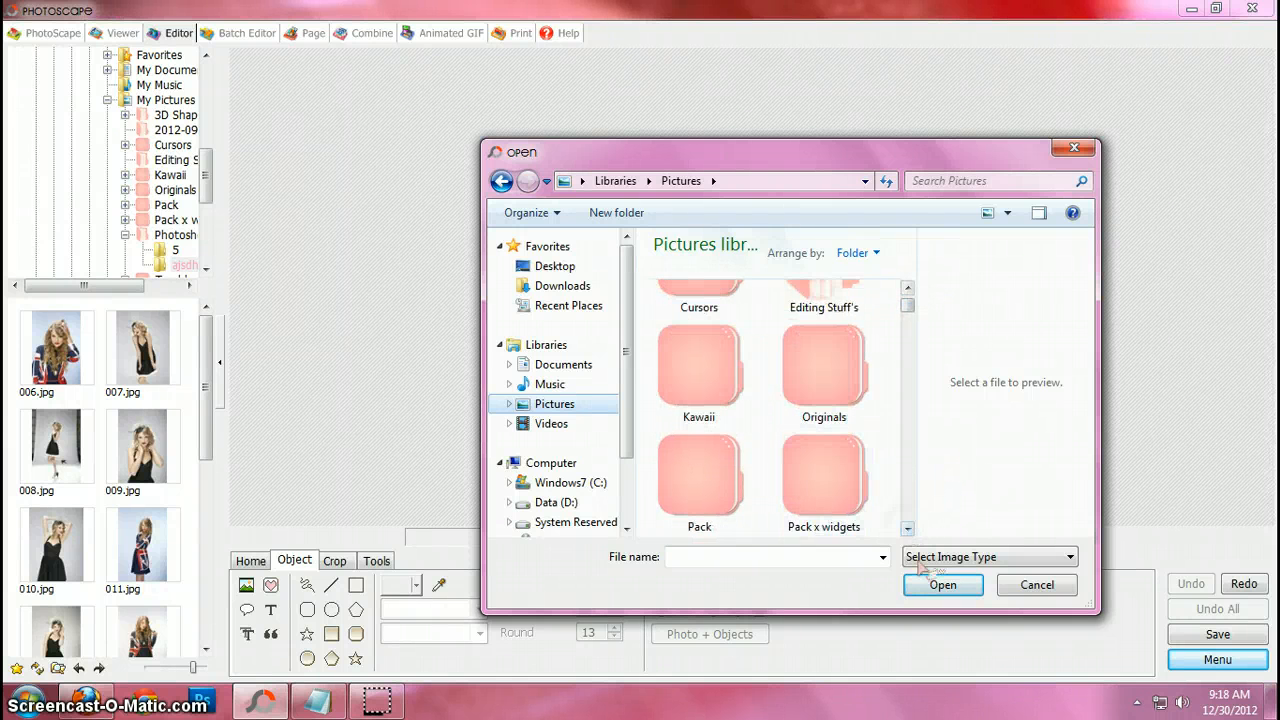
scroll("down", 3)
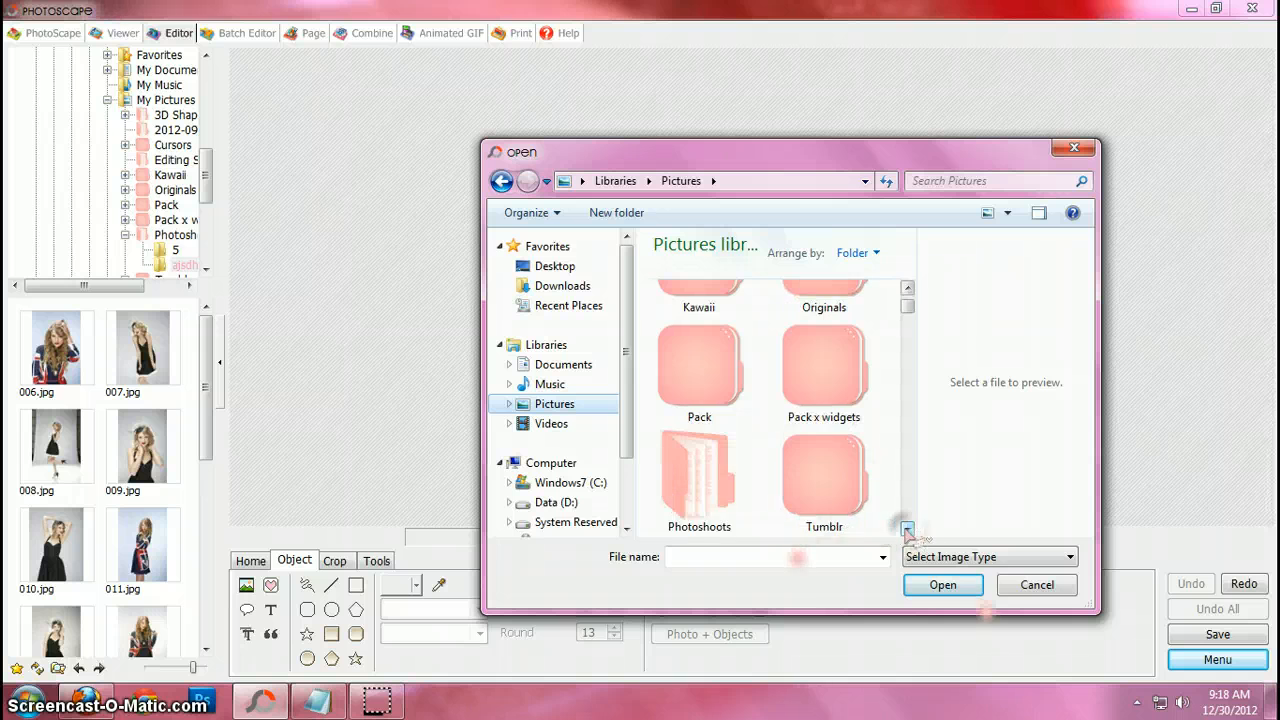
double_click(700, 480)
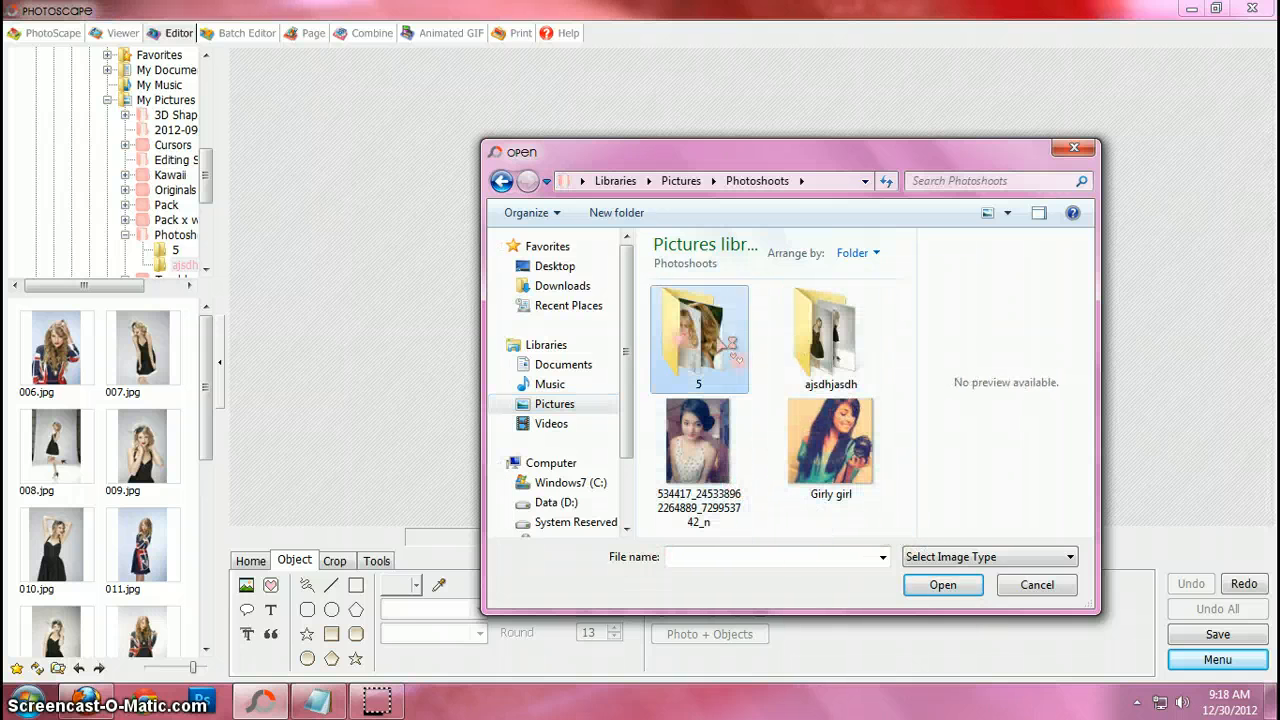
double_click(830, 338)
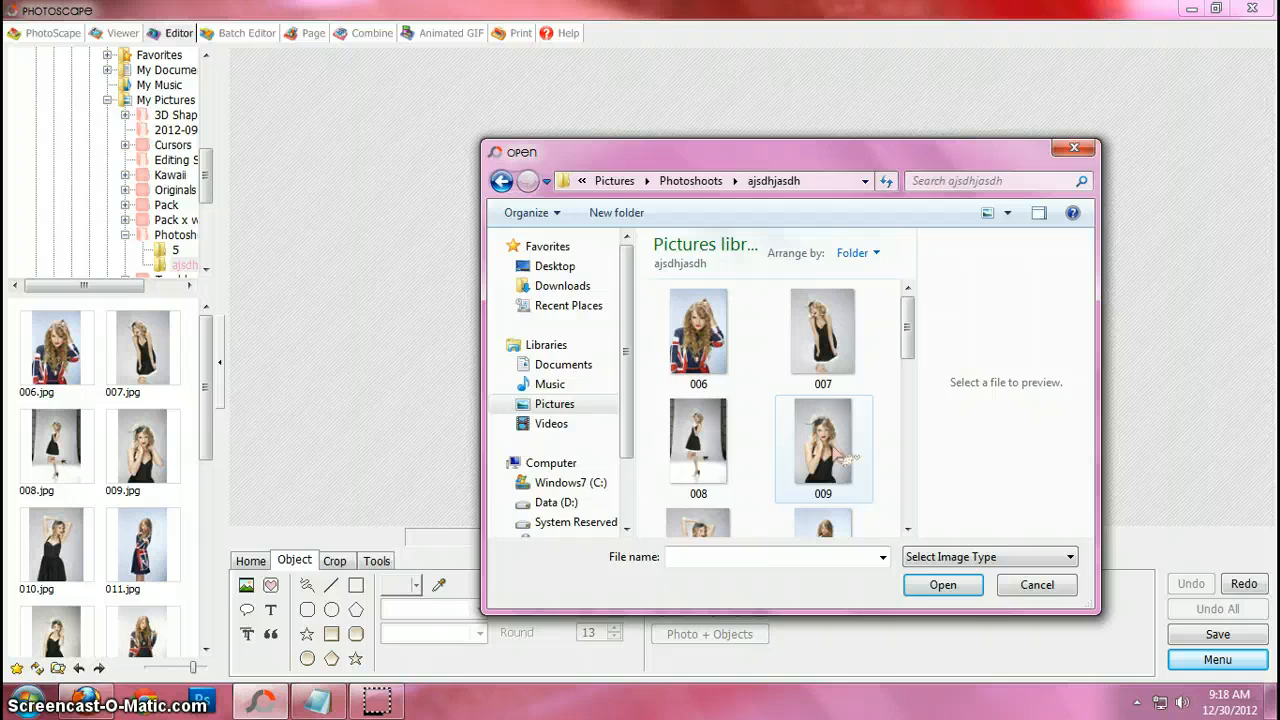
left_click(942, 584)
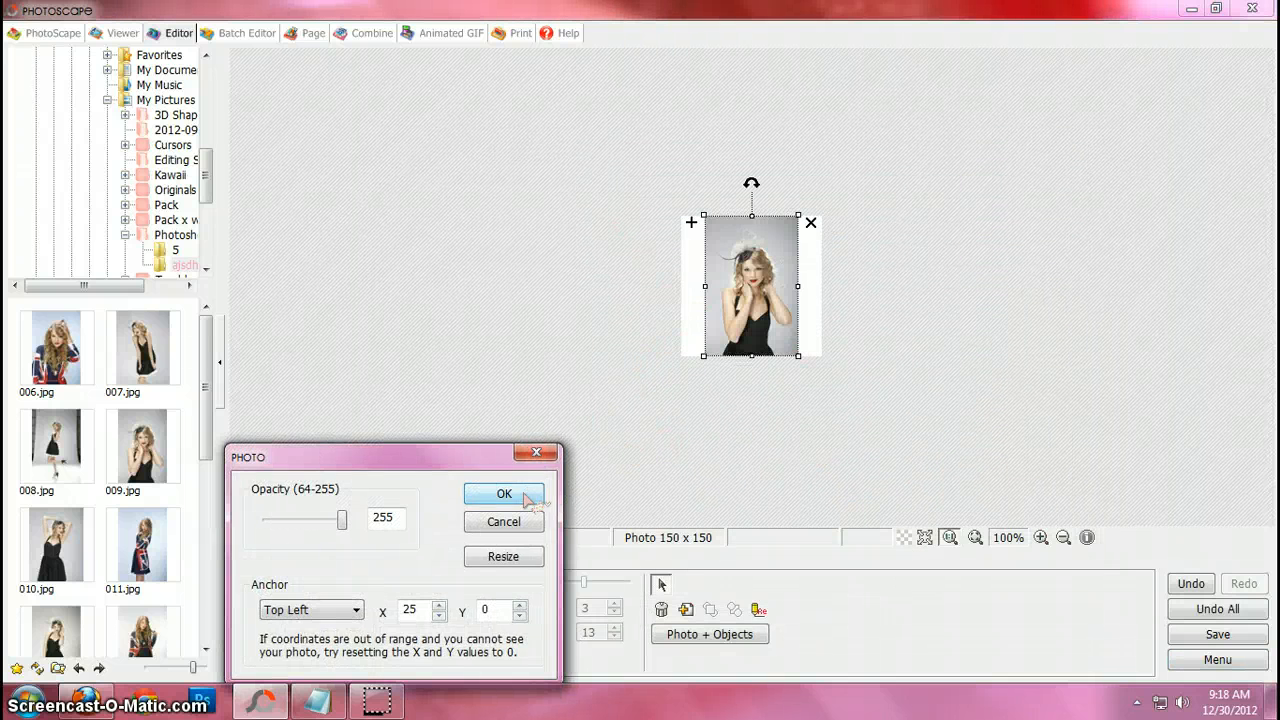
- Accept the portrait's placement and resize it to cover the whole 150×150 canvas
left_click(504, 494)
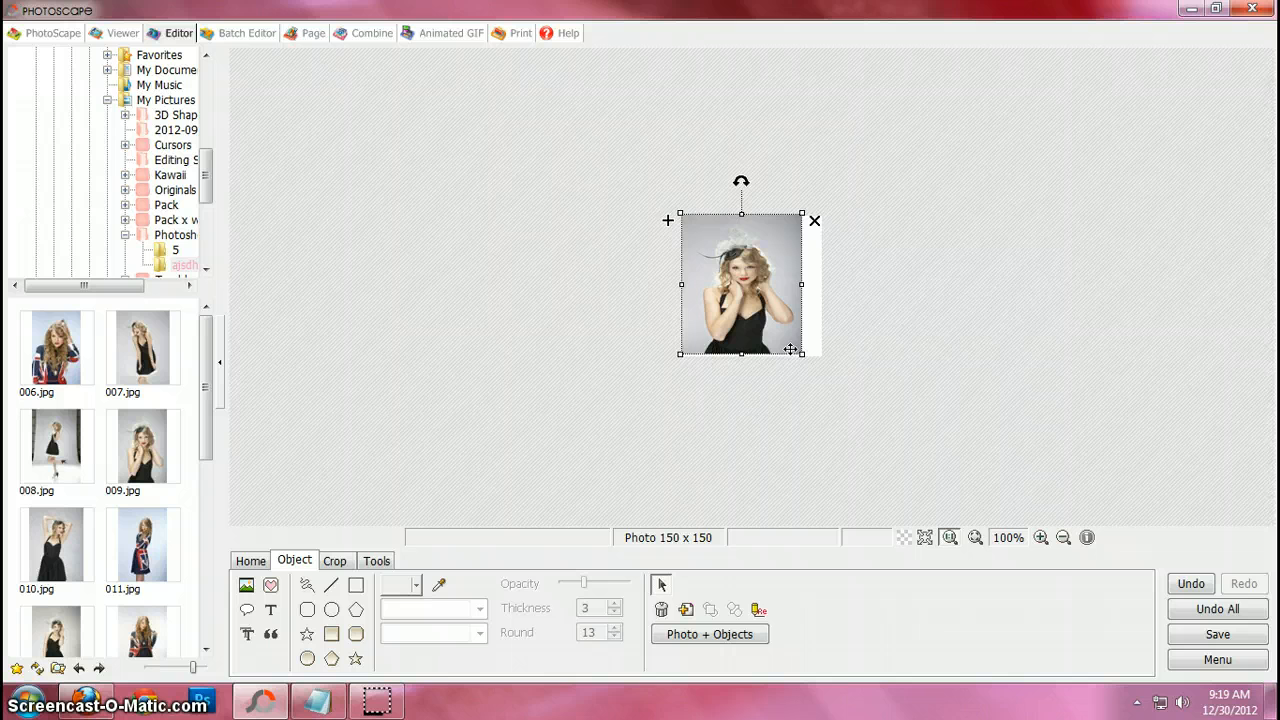
left_click_drag(800, 352, 840, 396)
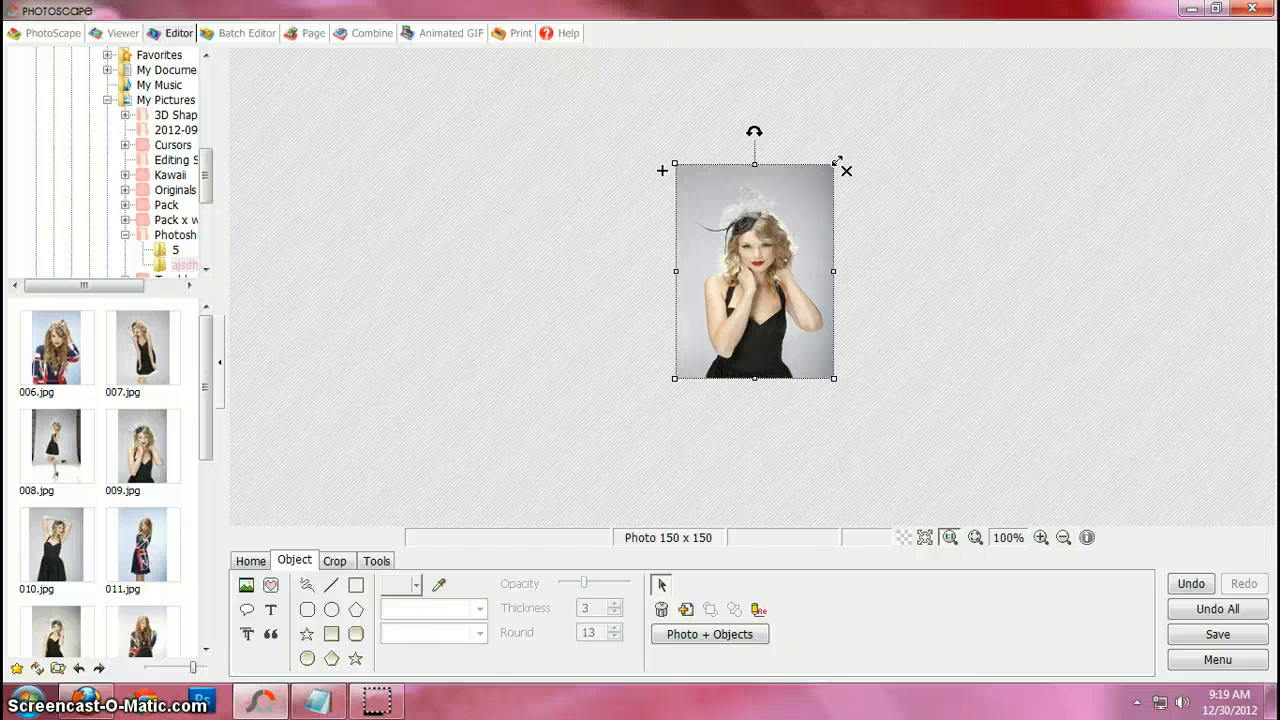
left_click_drag(754, 272, 742, 288)
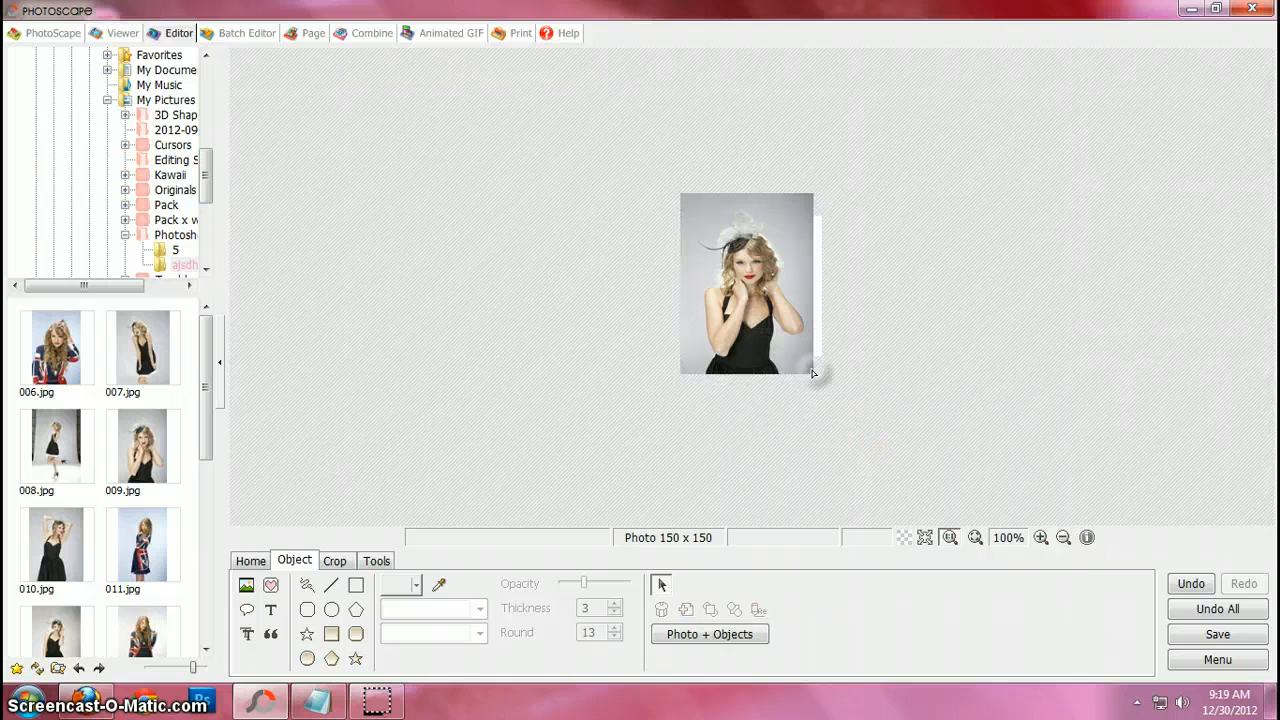
left_click(748, 284)
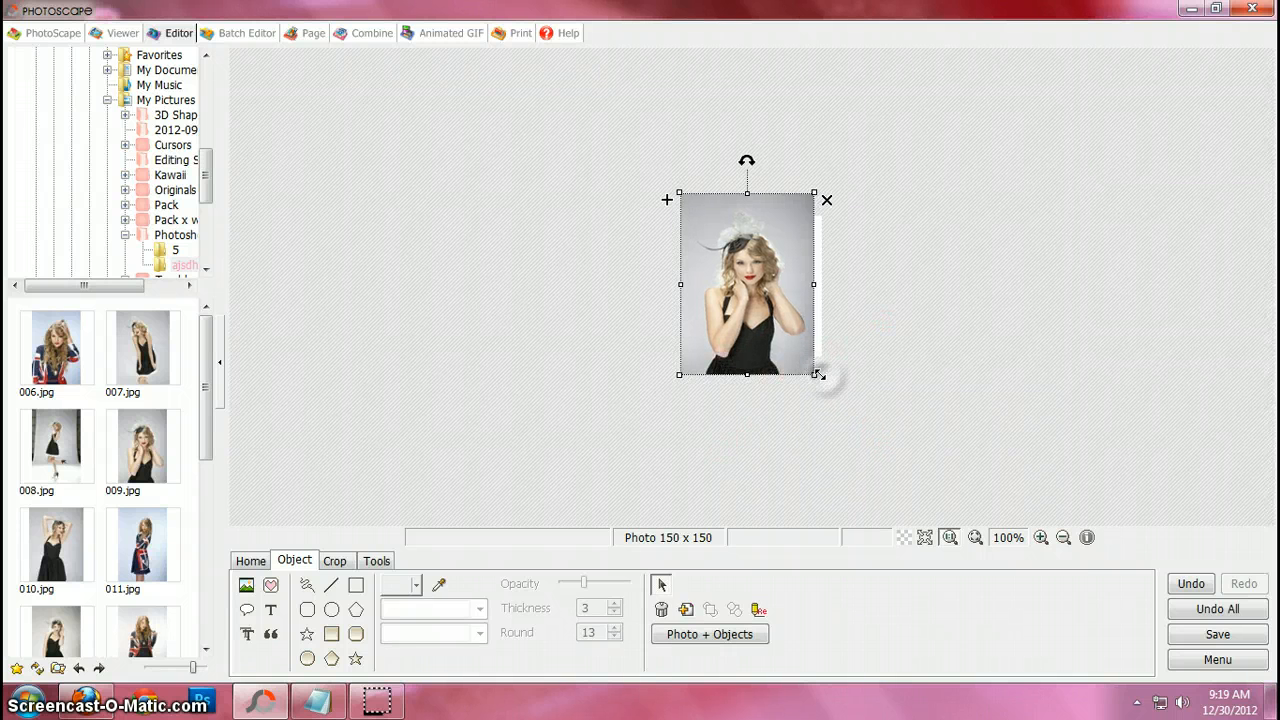
left_click(708, 634)
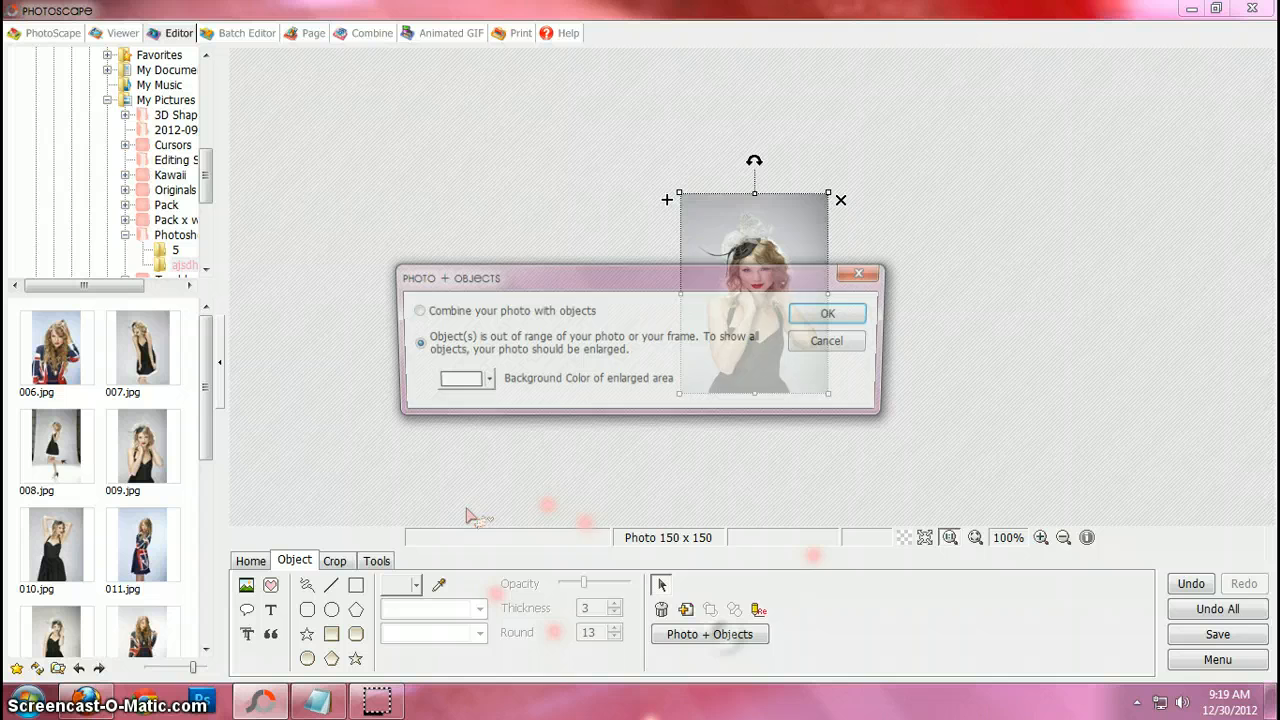
- Combine the photo with its objects so the portrait becomes one flat image
left_click(412, 310)
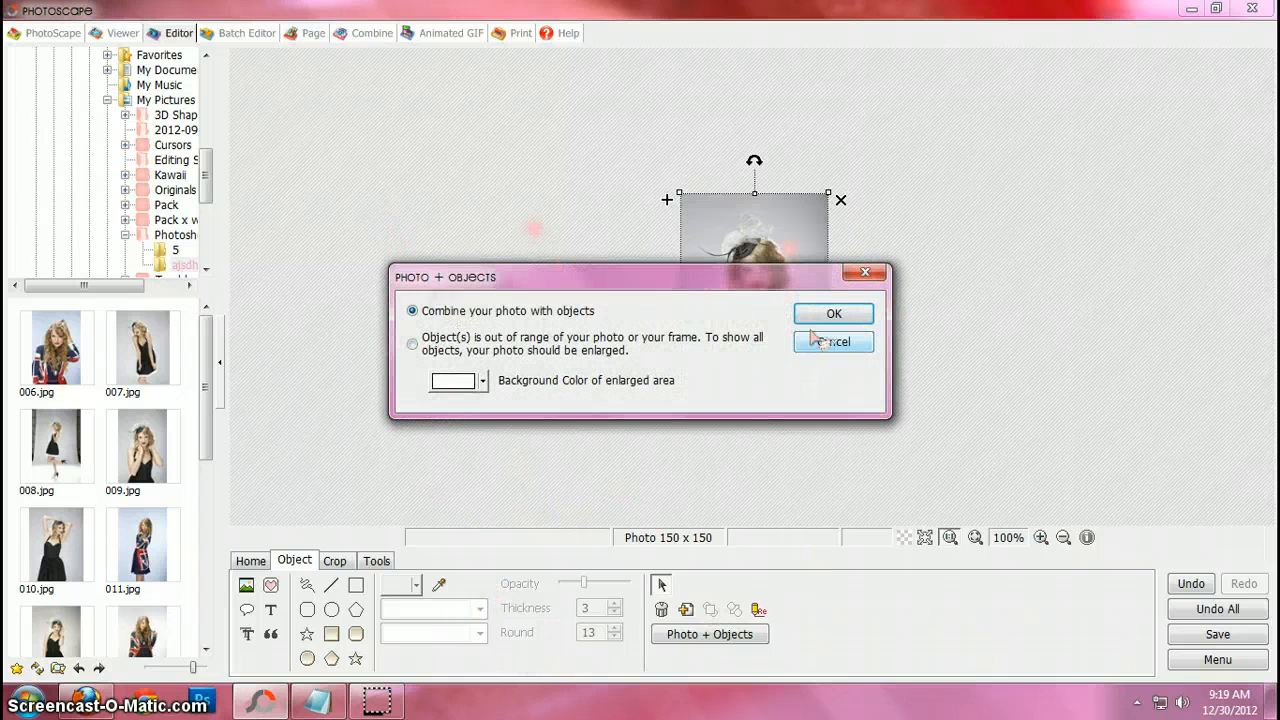
left_click(832, 312)
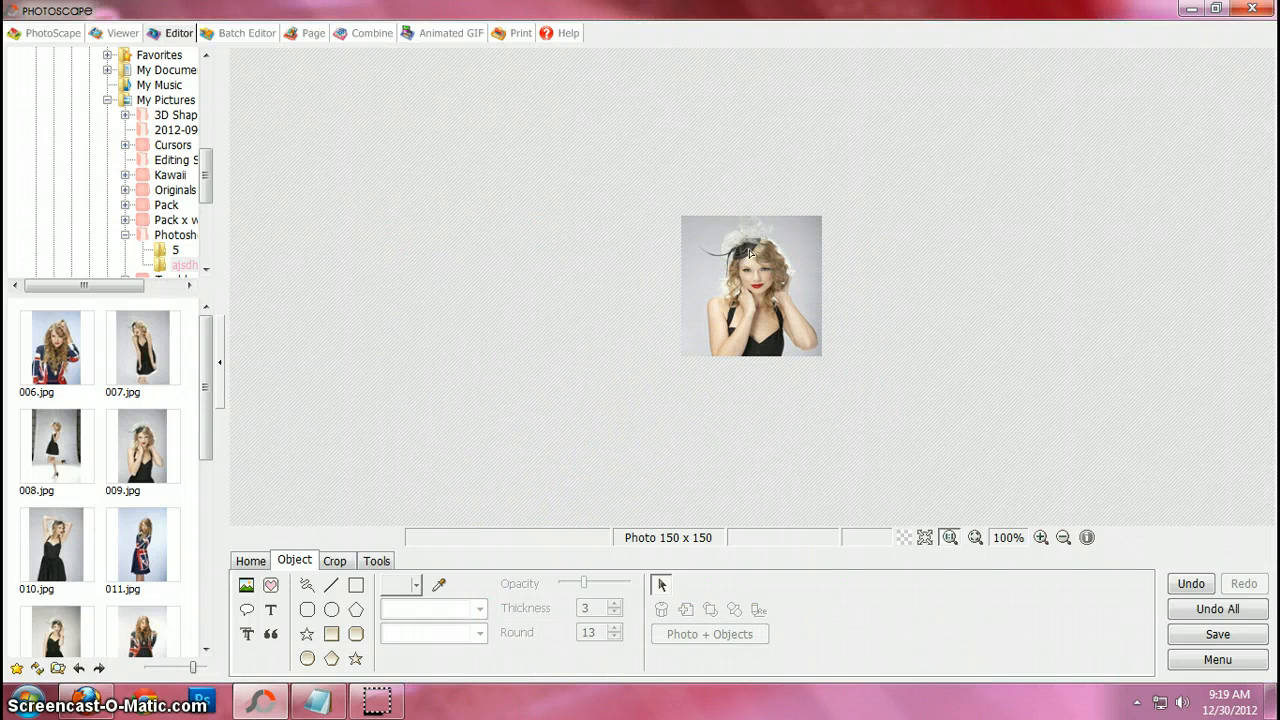
left_click(1192, 584)
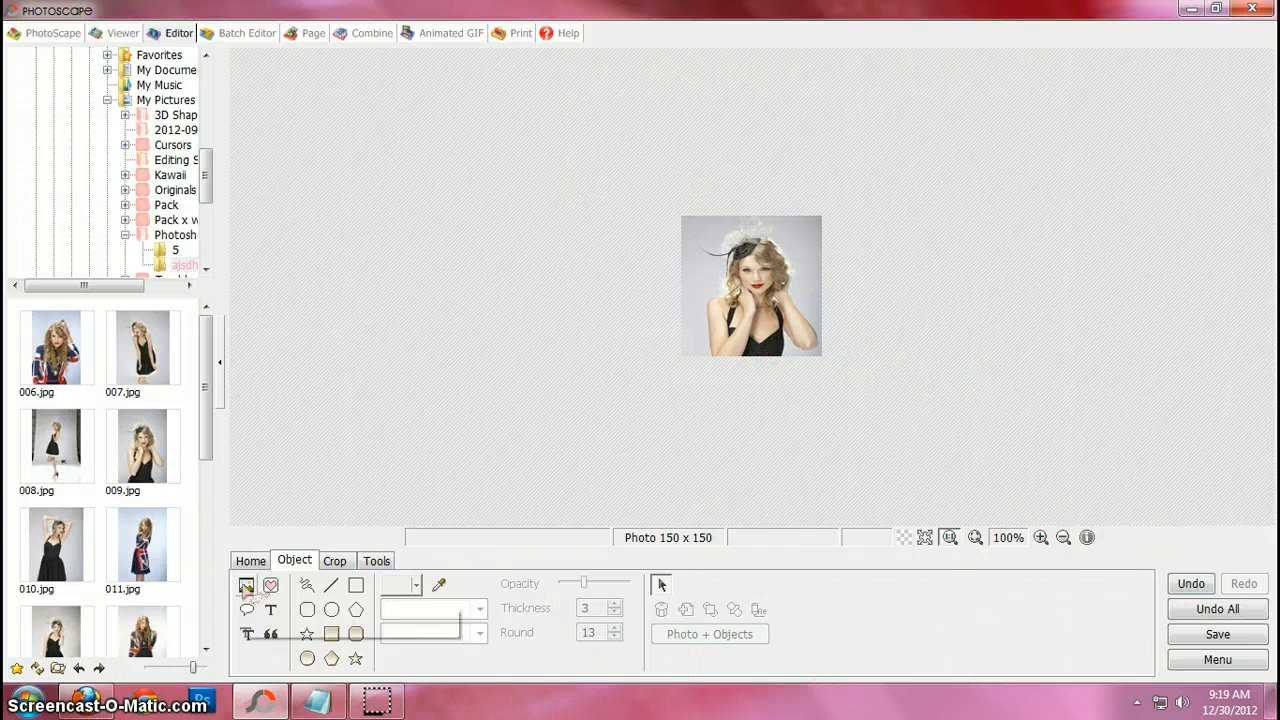
- Apply the film effect filter to the portrait from the Home adjustments
left_click(252, 560)
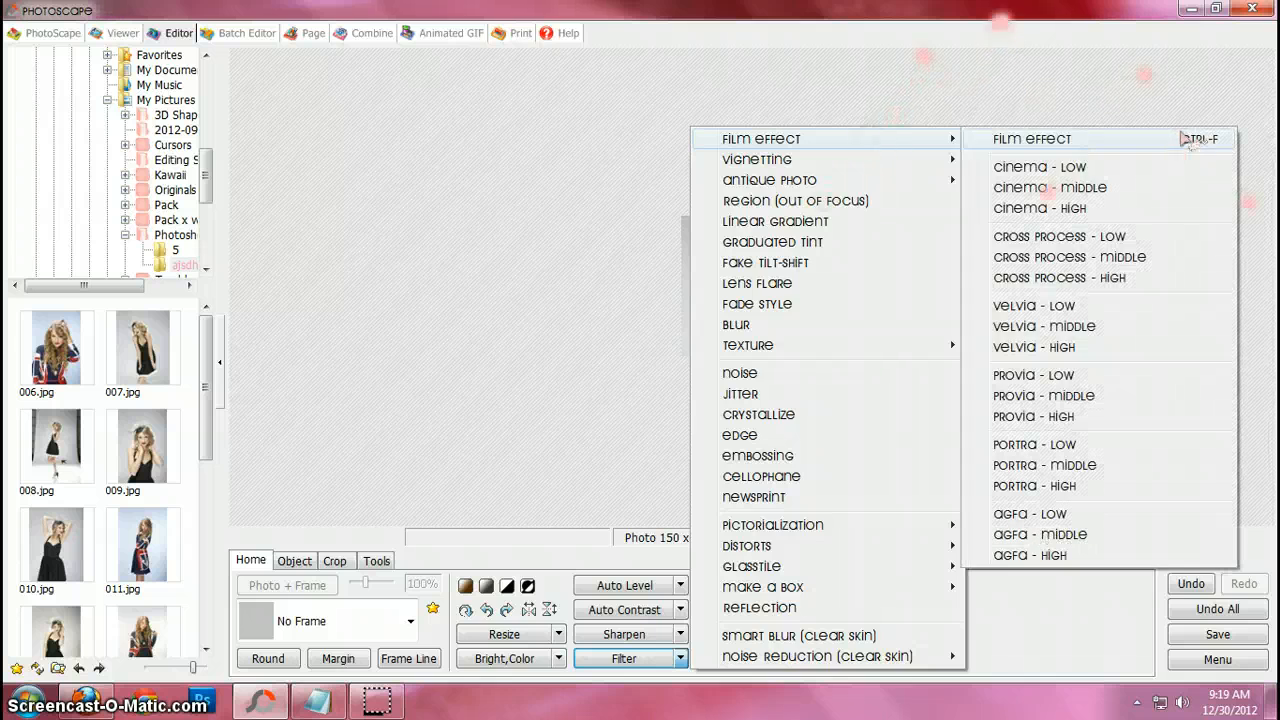
left_click(1032, 138)
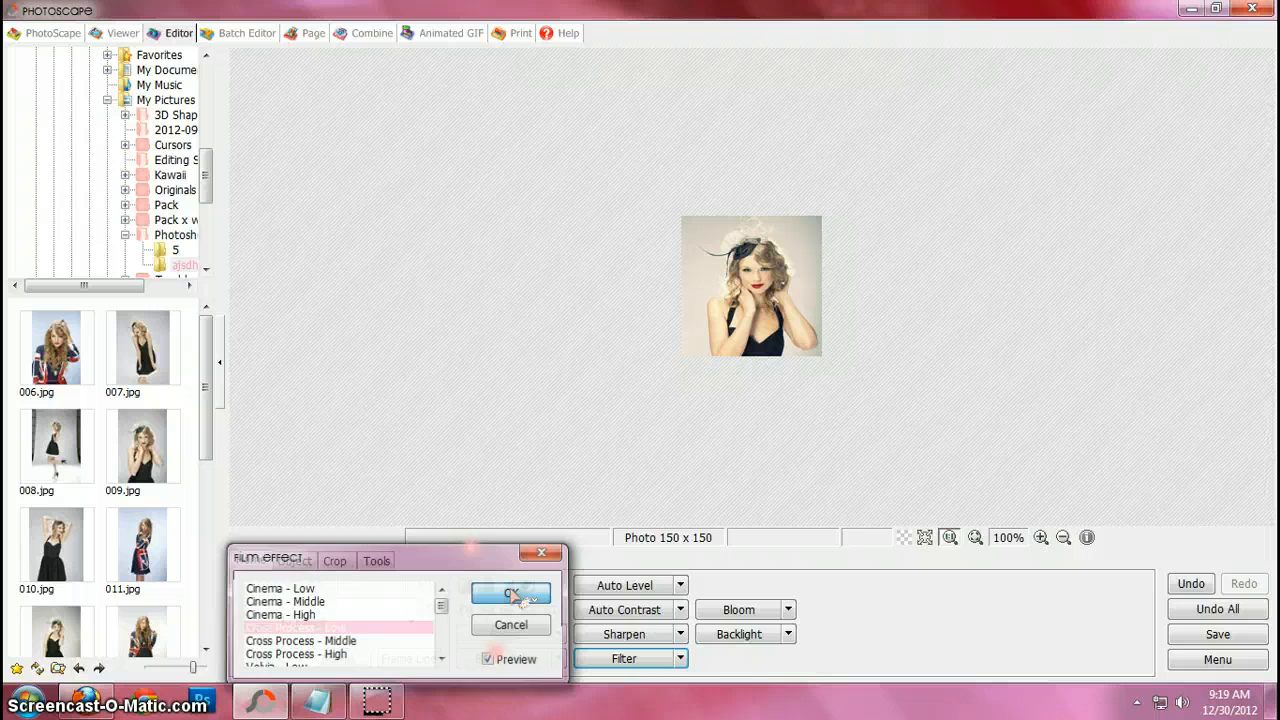
left_click(510, 592)
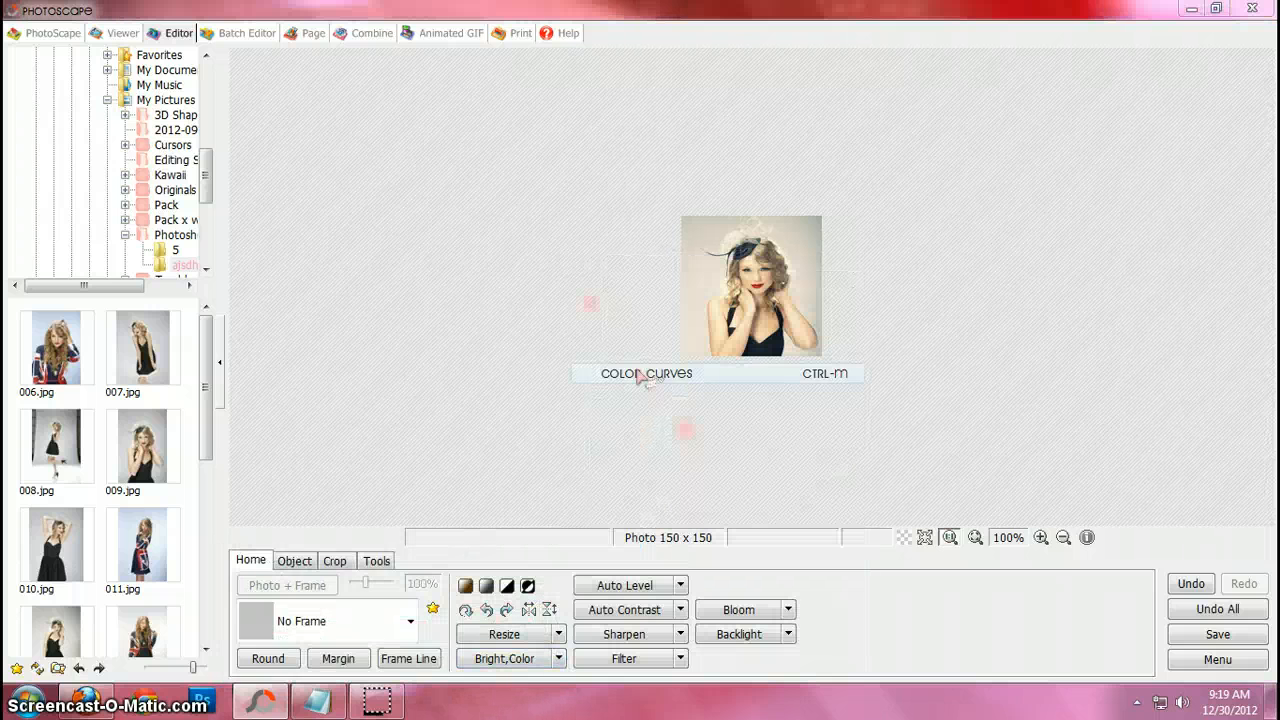
left_click(646, 374)
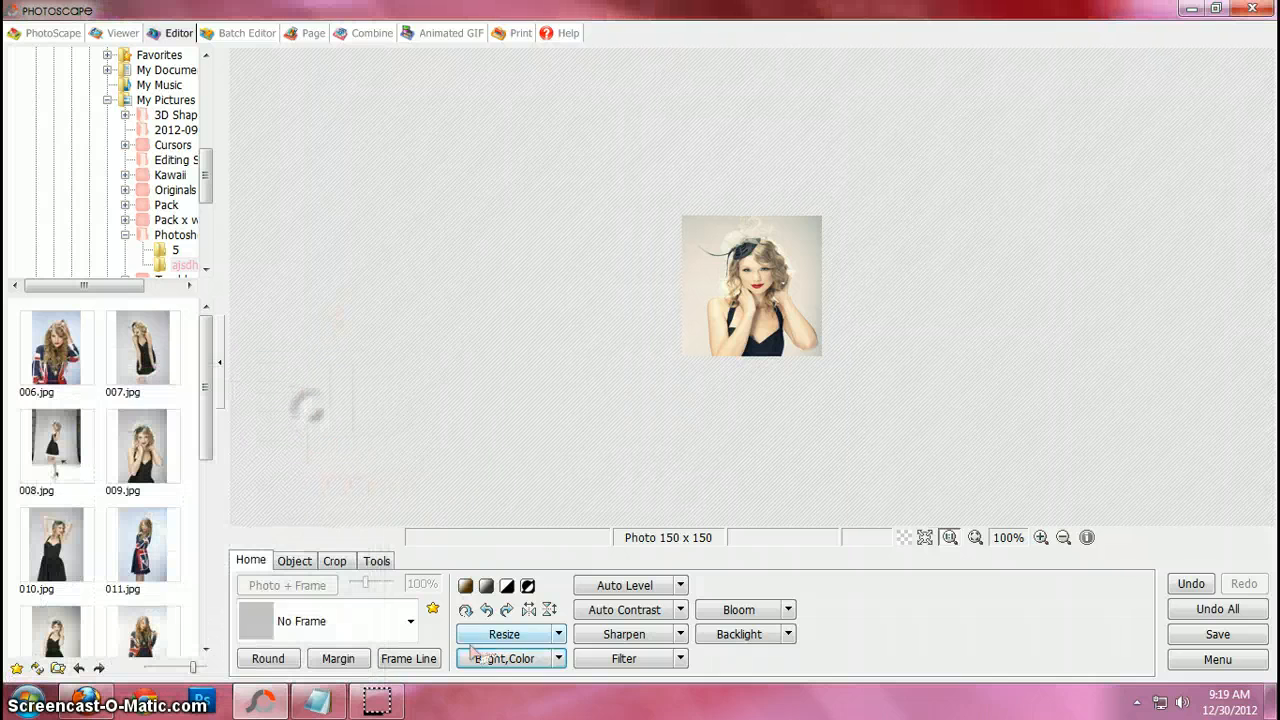
- In Color Balance, set Cyan-Red to 15% and nudge the Magenta-Green slider
left_click(558, 658)
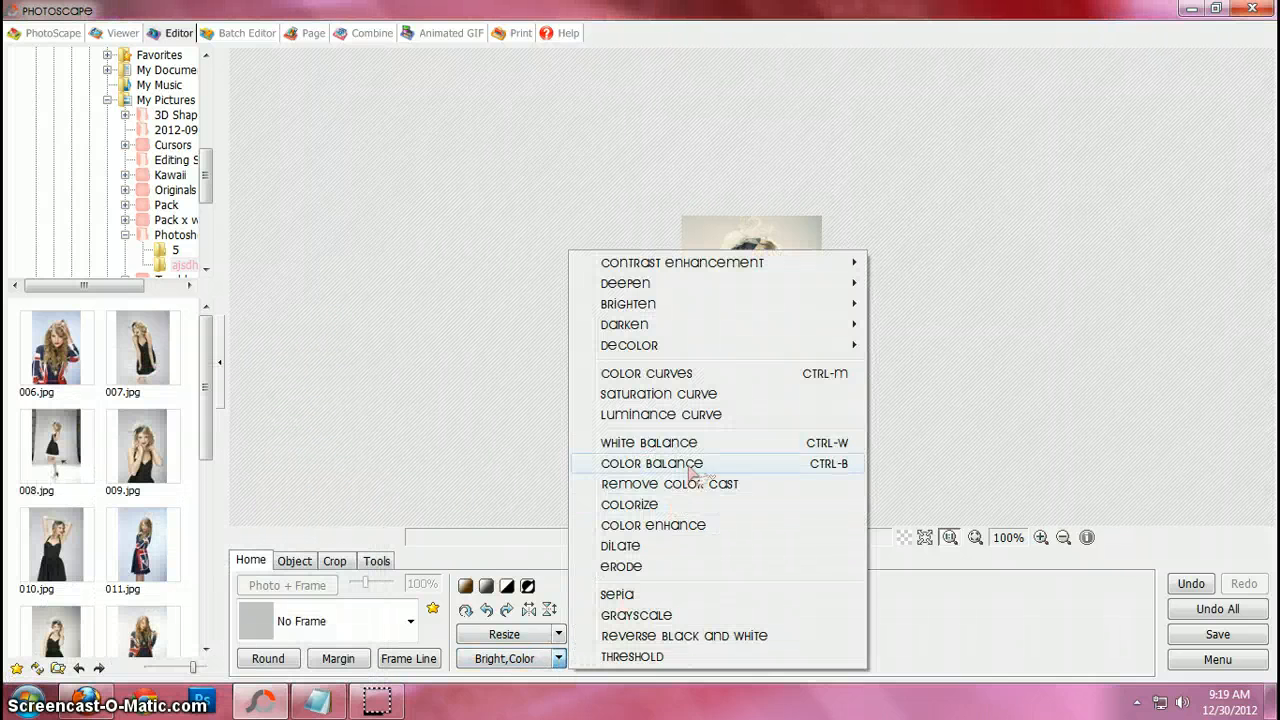
left_click(652, 464)
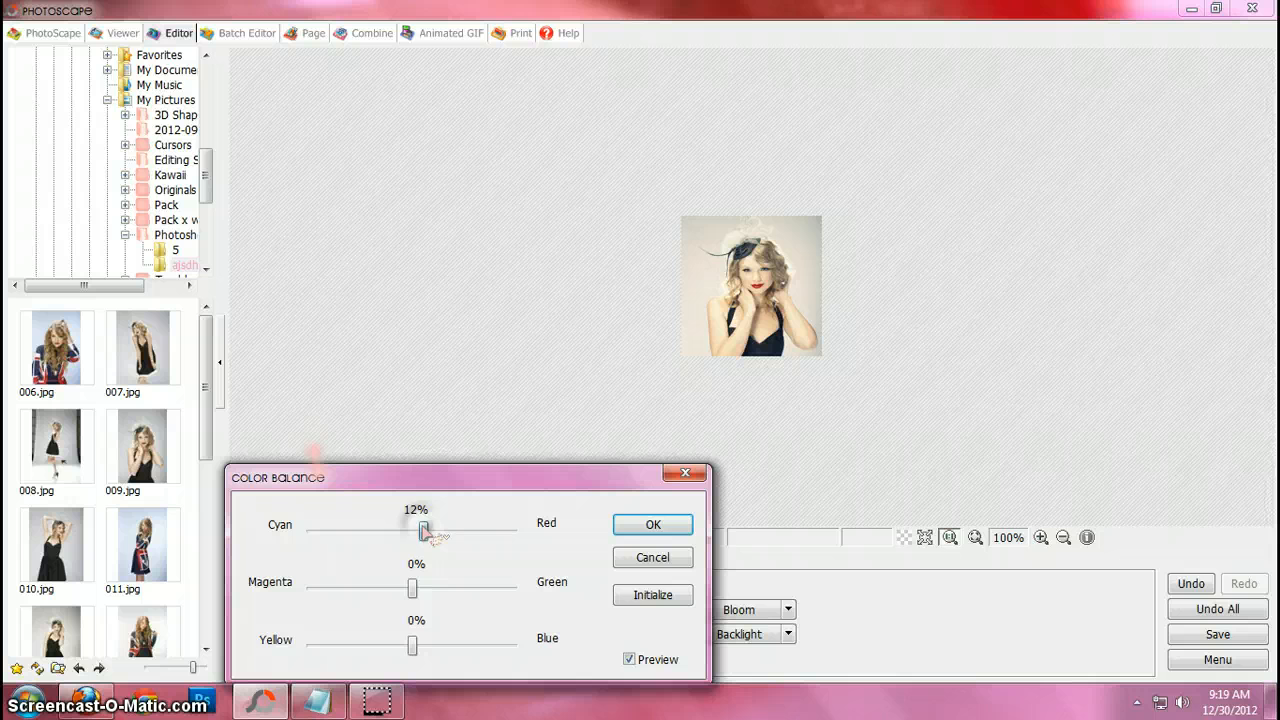
left_click_drag(422, 532, 430, 532)
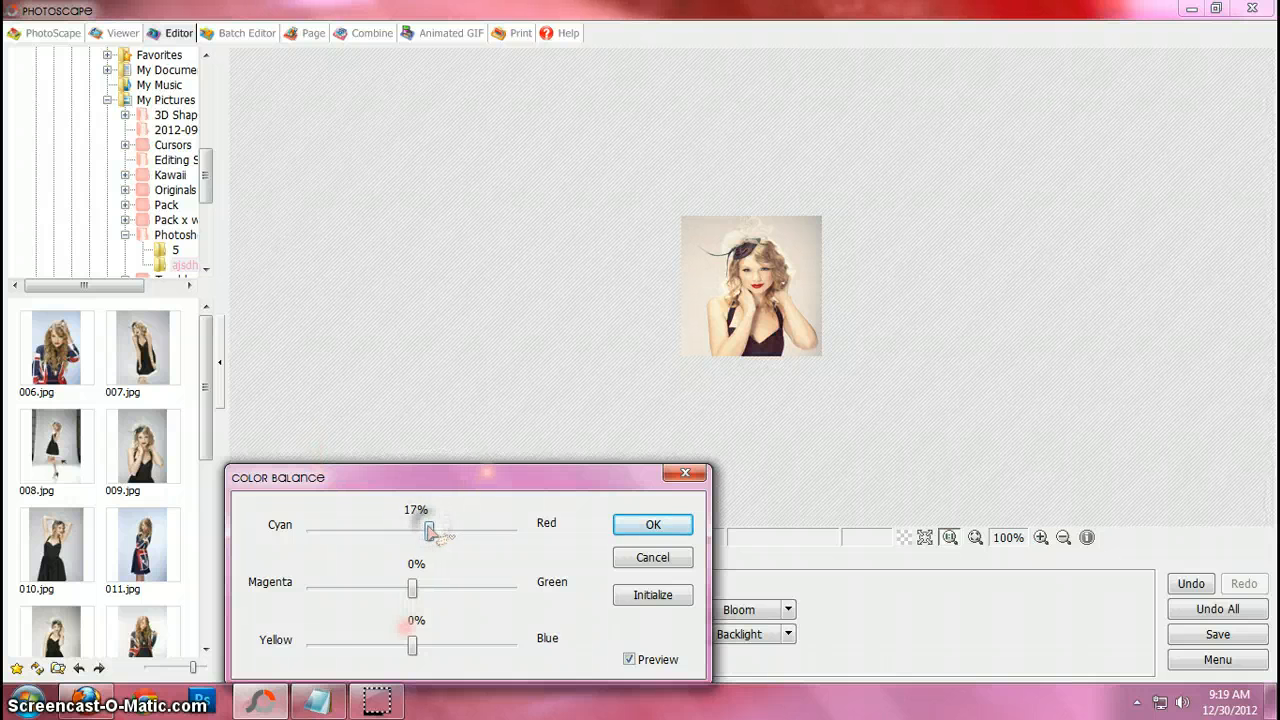
left_click_drag(412, 588, 420, 588)
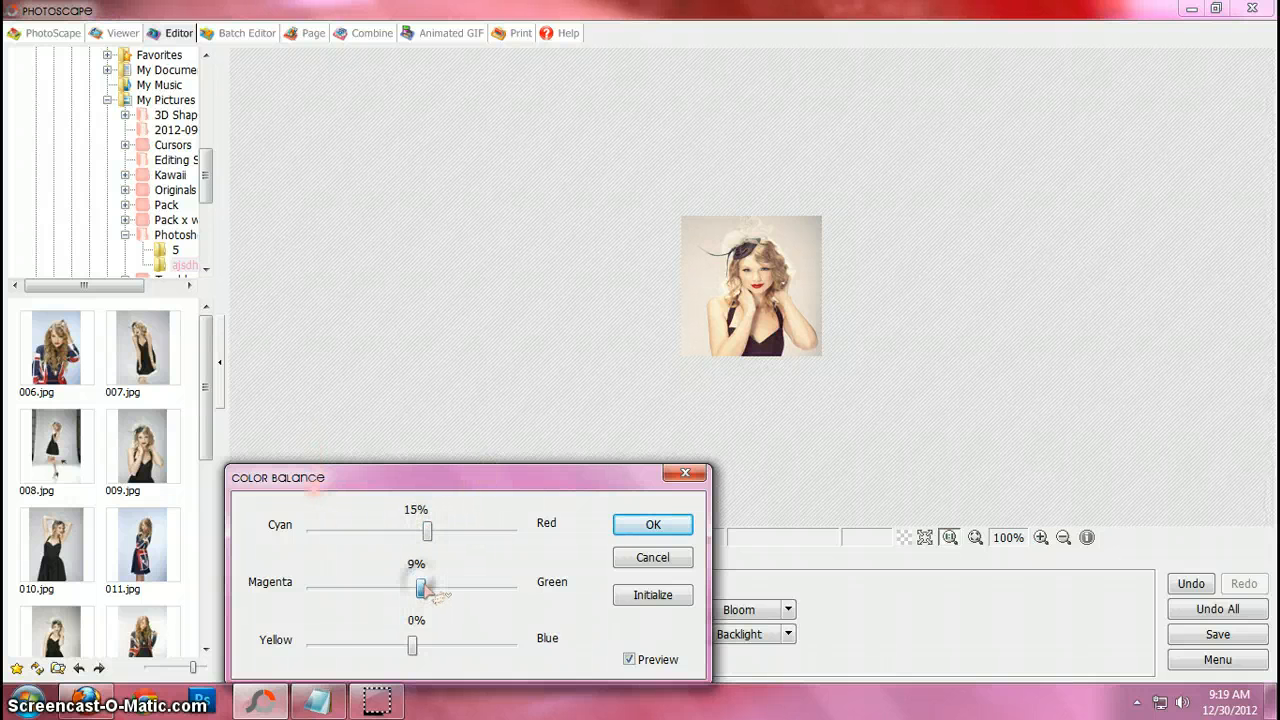
left_click_drag(420, 588, 416, 588)
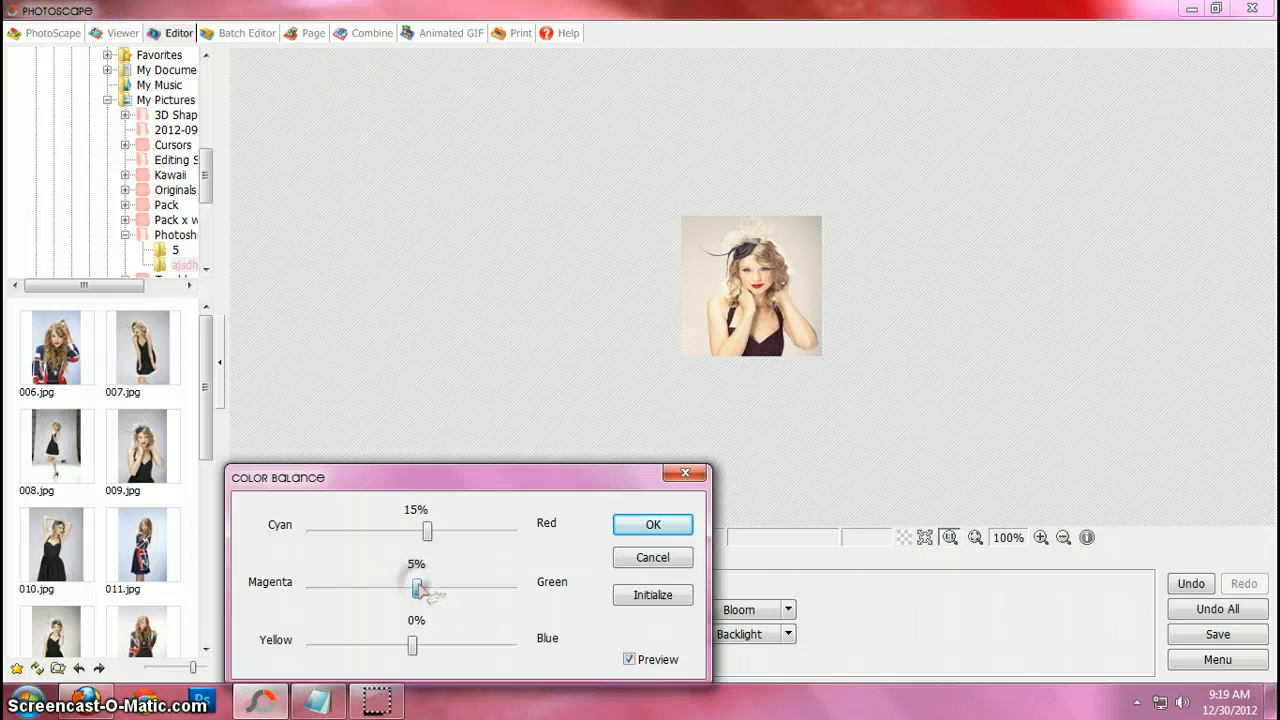
left_click_drag(418, 588, 408, 588)
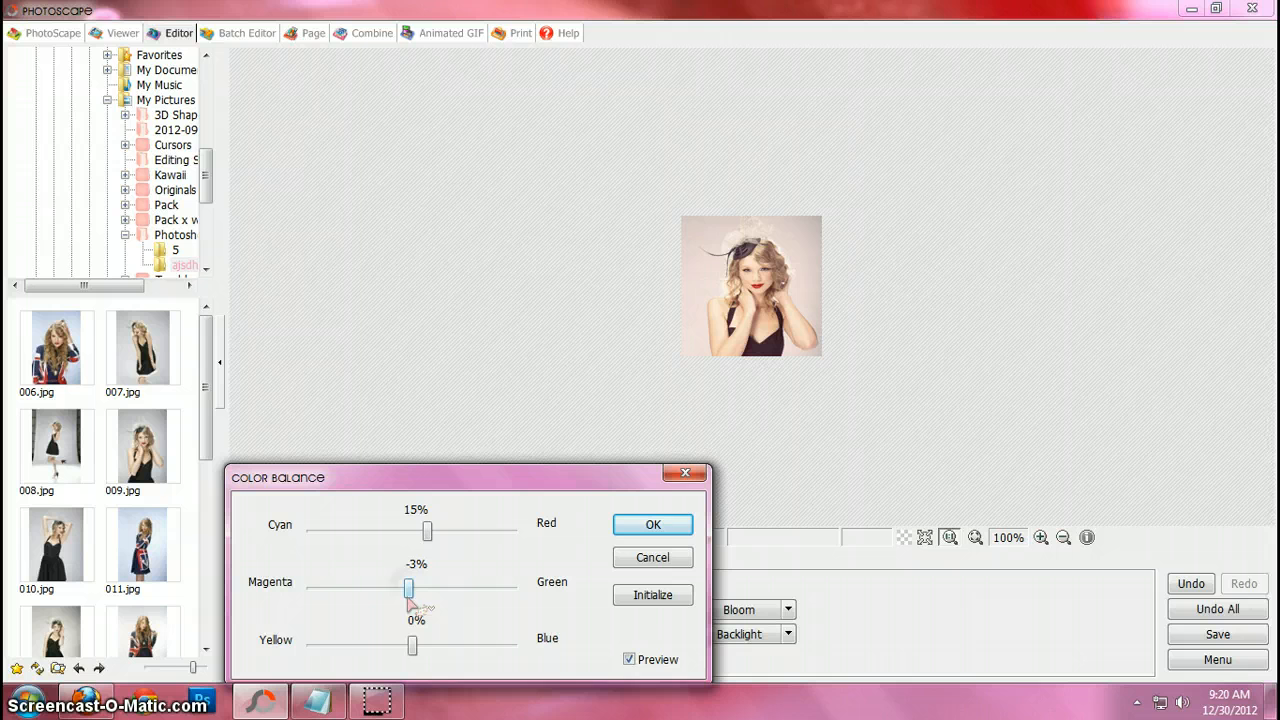
left_click_drag(408, 588, 412, 588)
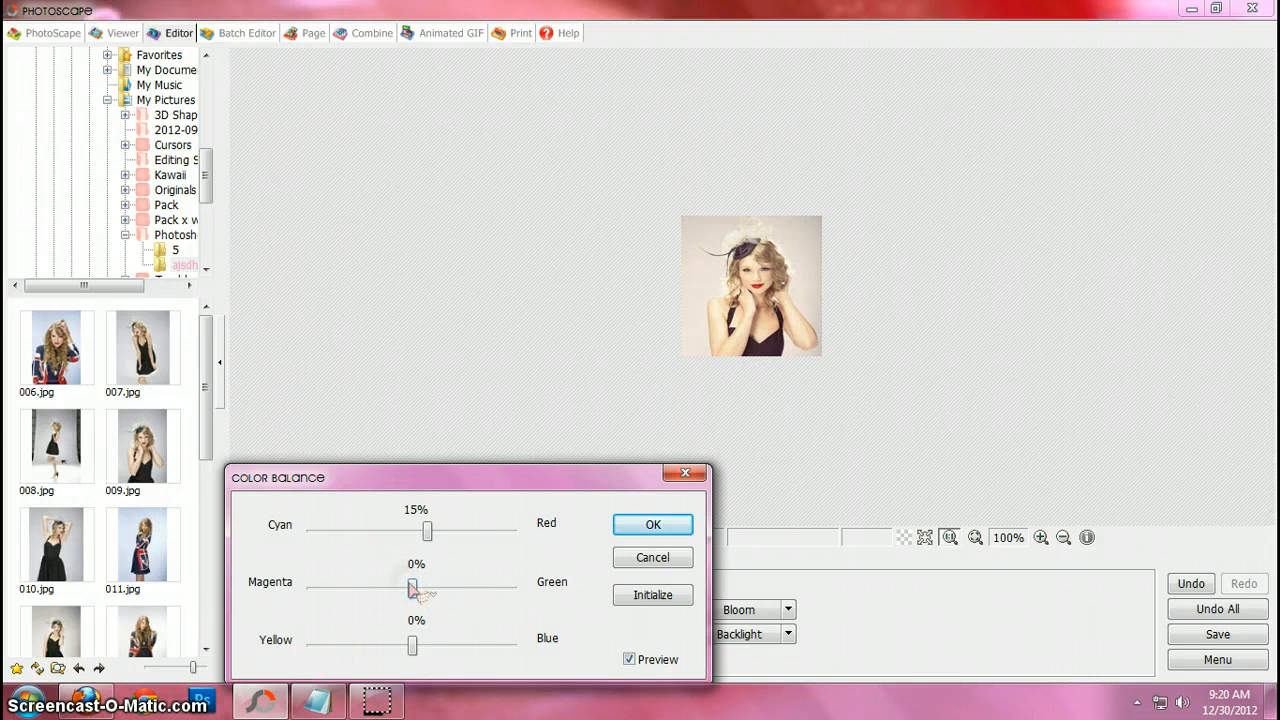
left_click_drag(412, 588, 416, 588)
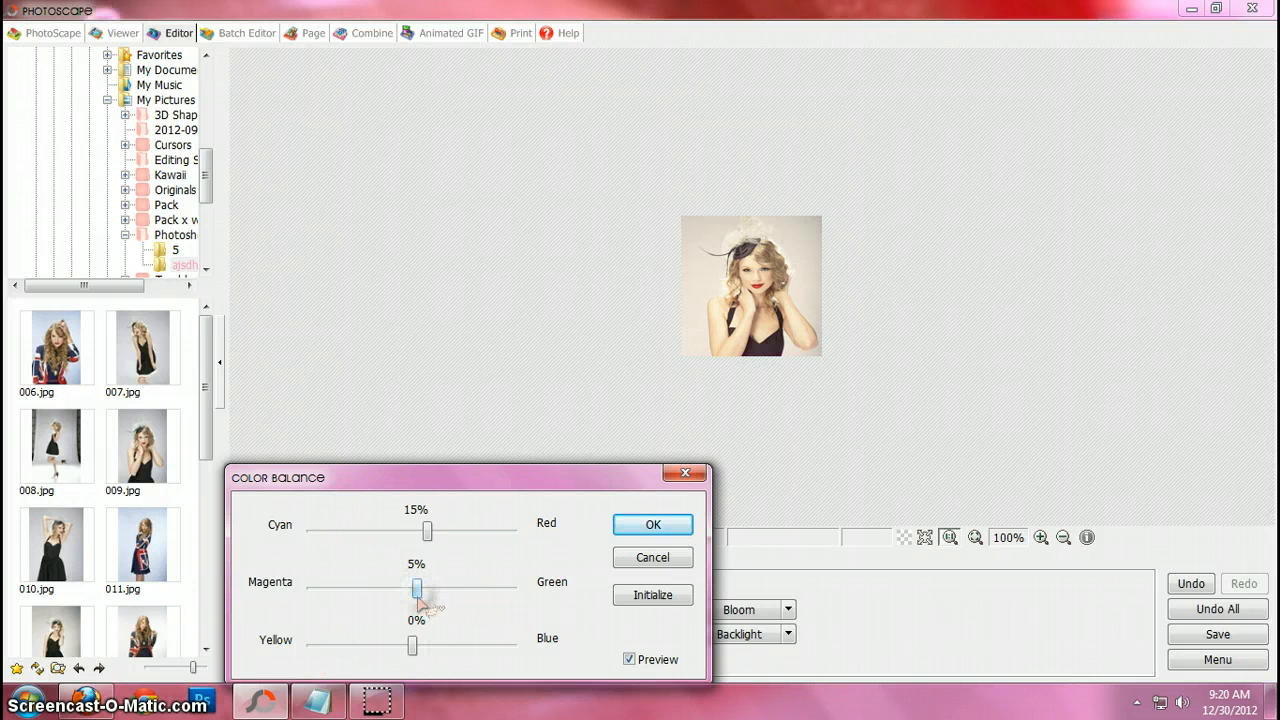
- Settle Magenta-Green at 9% and Yellow-Blue at 9%, then apply the balance
left_click_drag(416, 588, 480, 588)
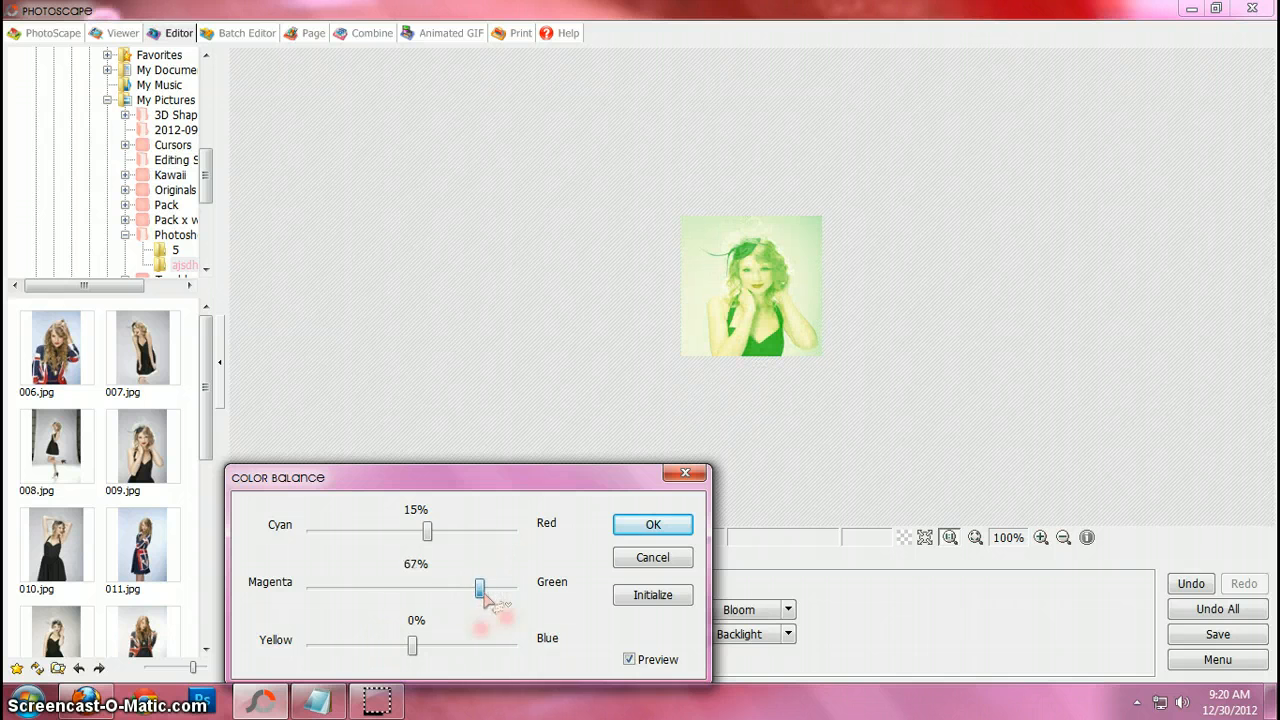
left_click_drag(480, 588, 420, 588)
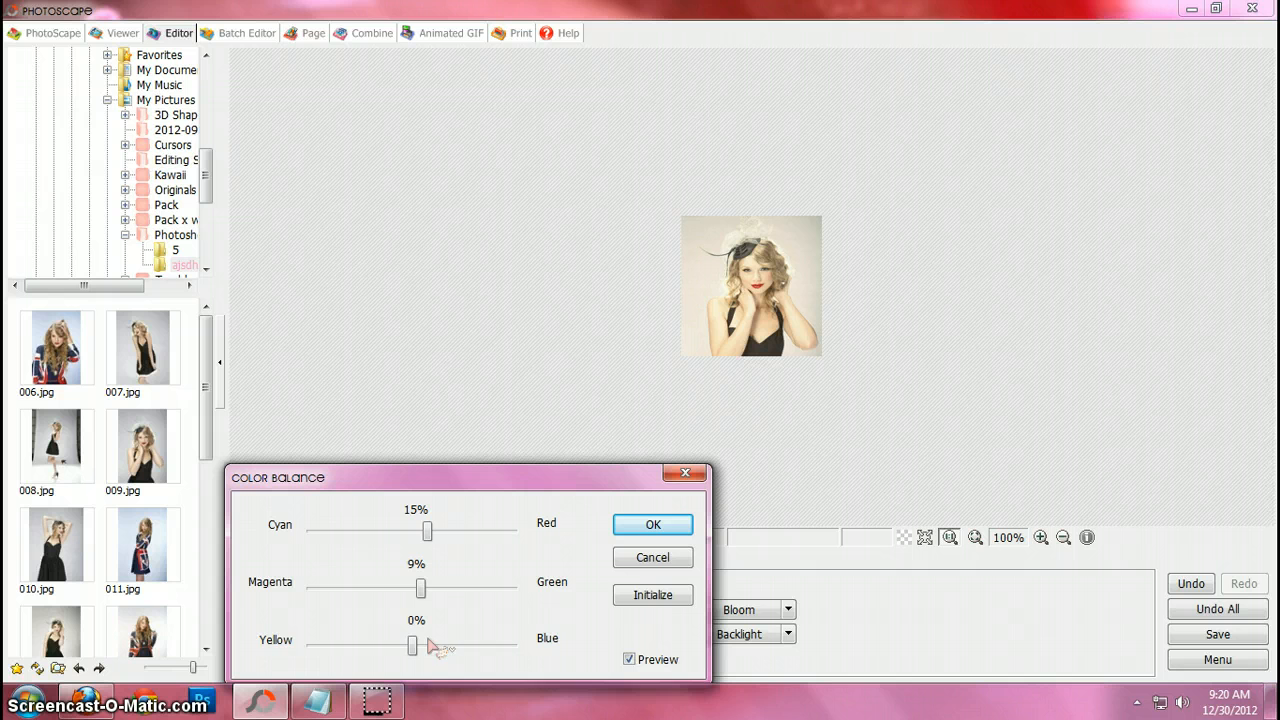
left_click_drag(412, 644, 404, 644)
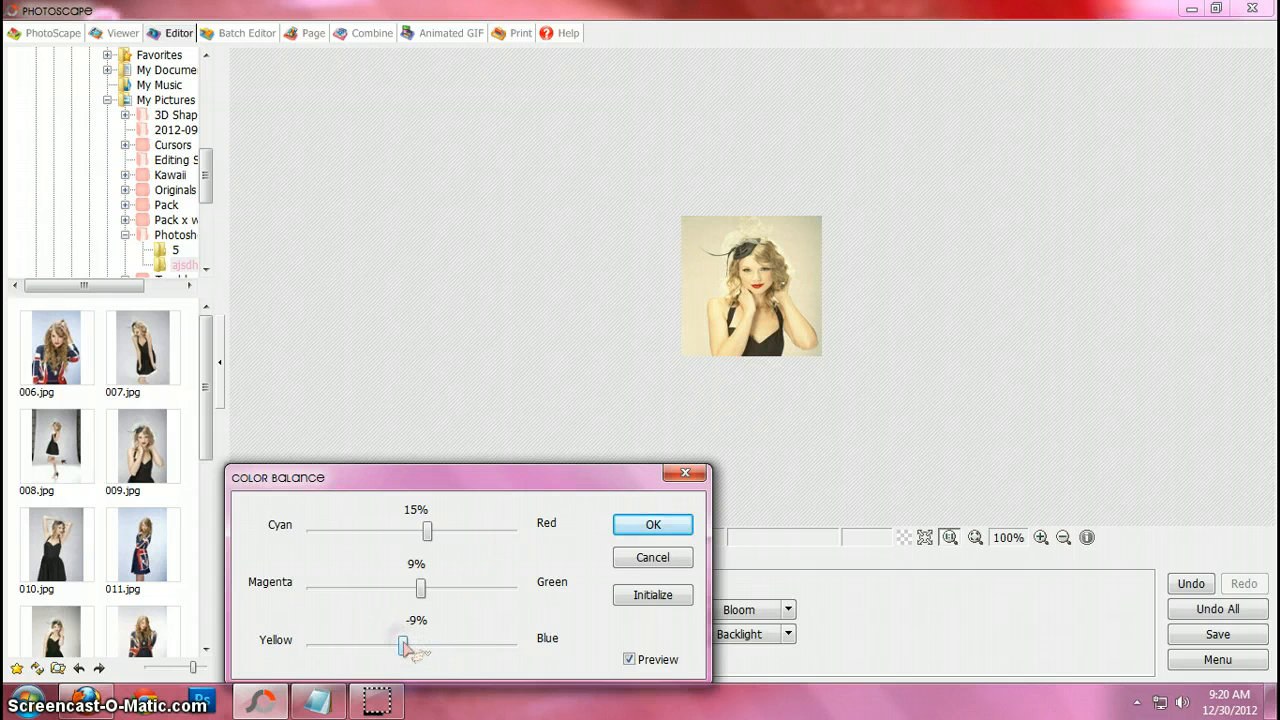
left_click_drag(402, 648, 420, 648)
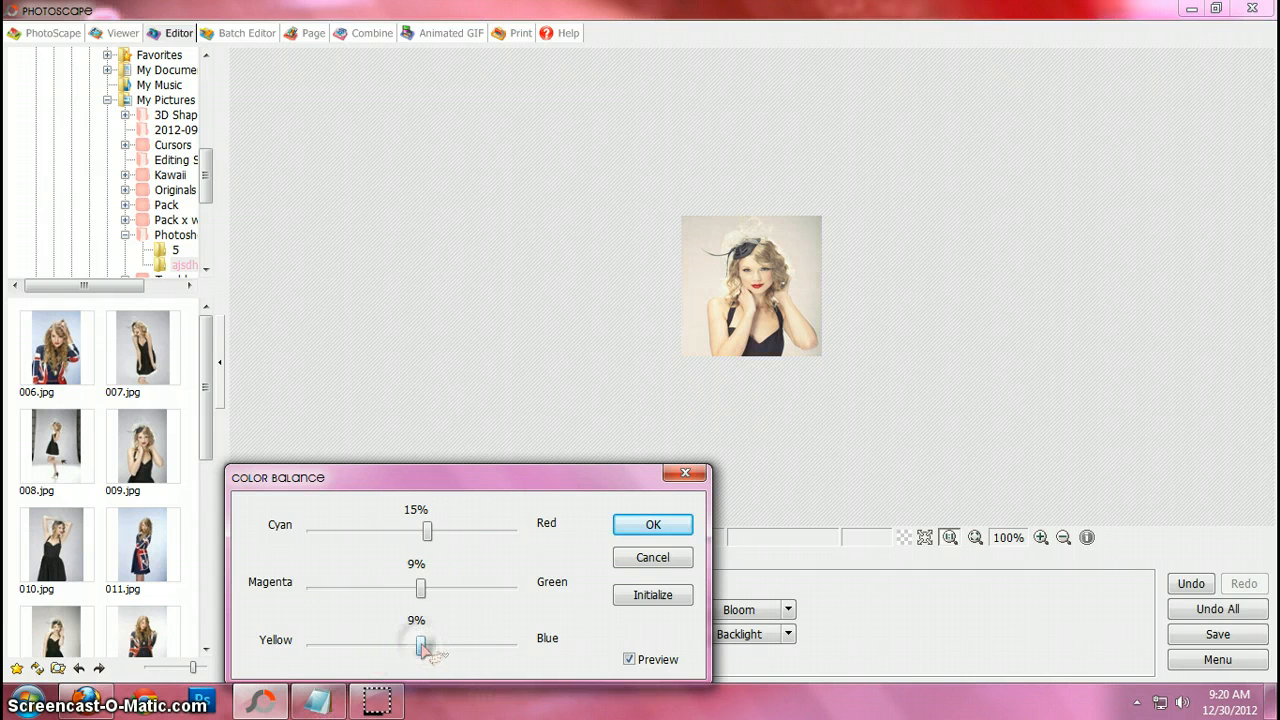
left_click(652, 524)
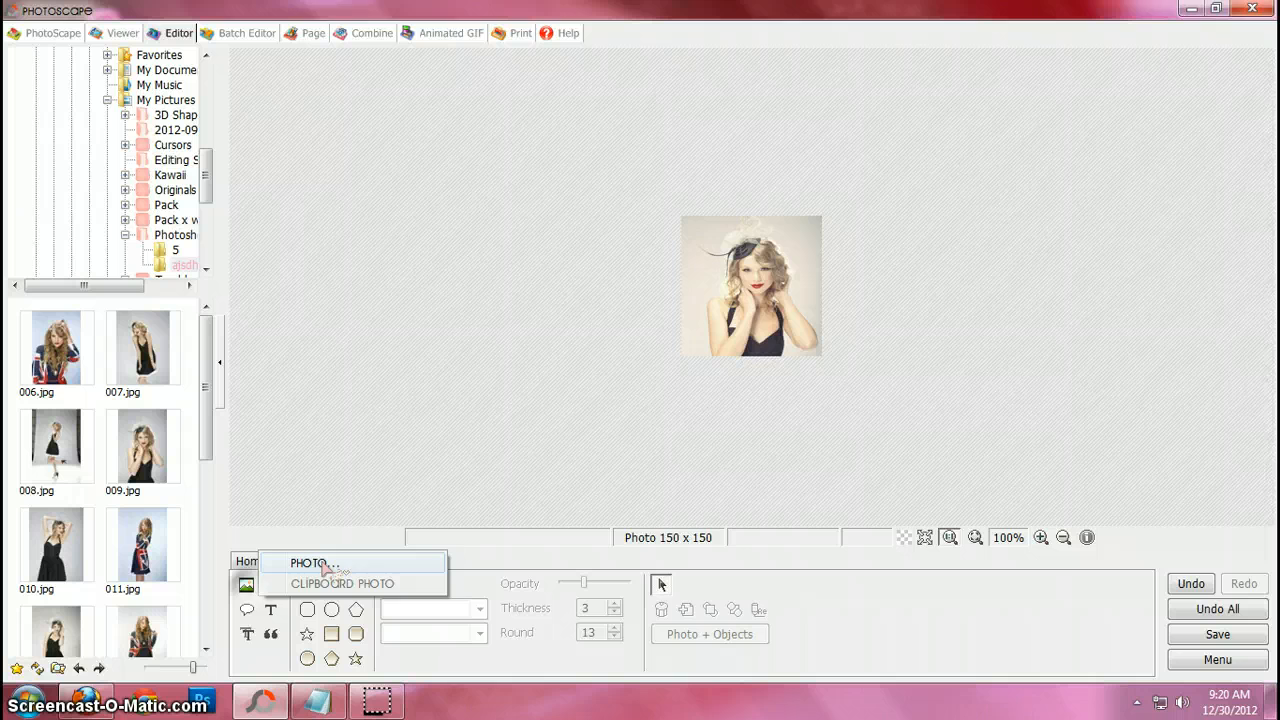
- Start adding a photo object, checking the 2012-09-10 folder in Pictures
left_click(312, 564)
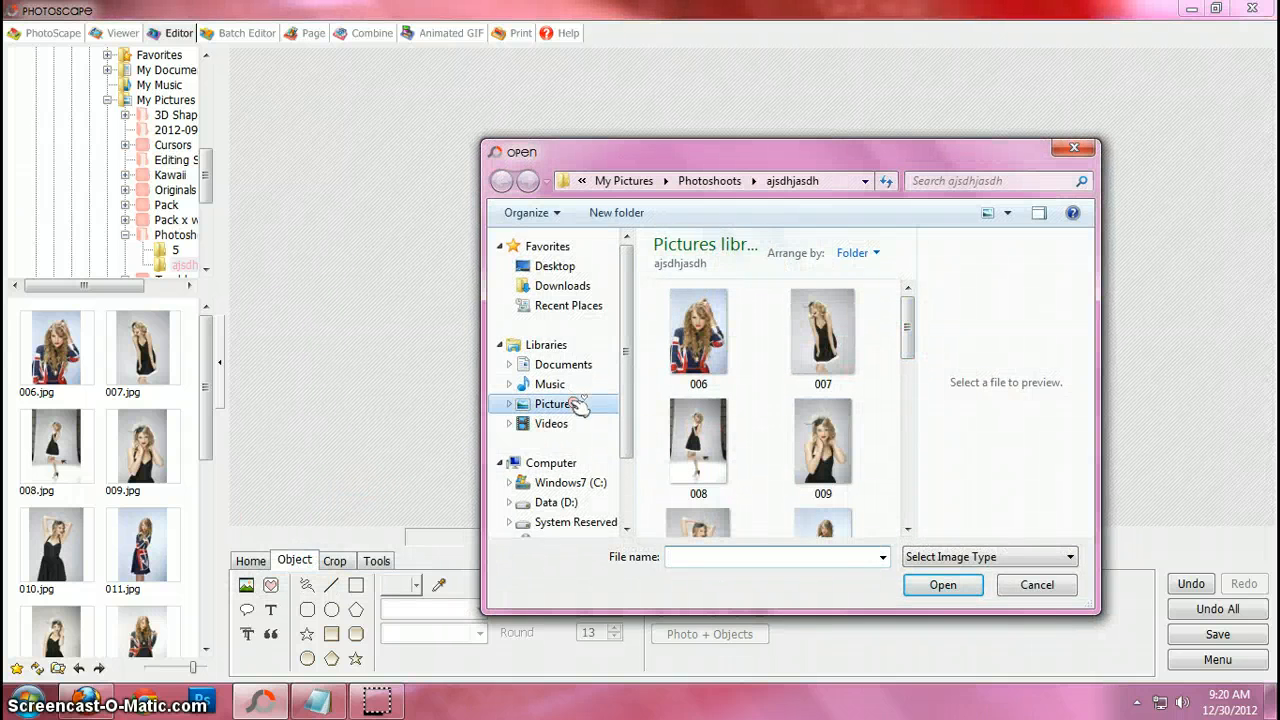
left_click(552, 404)
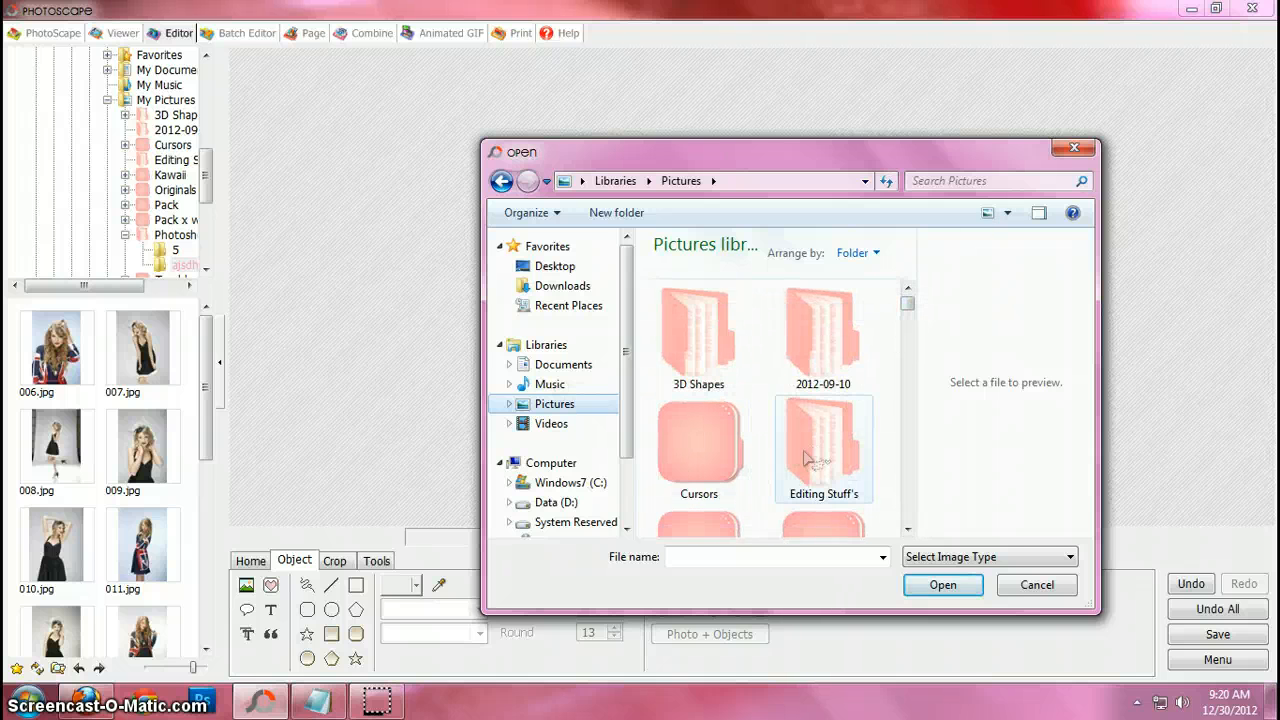
double_click(822, 336)
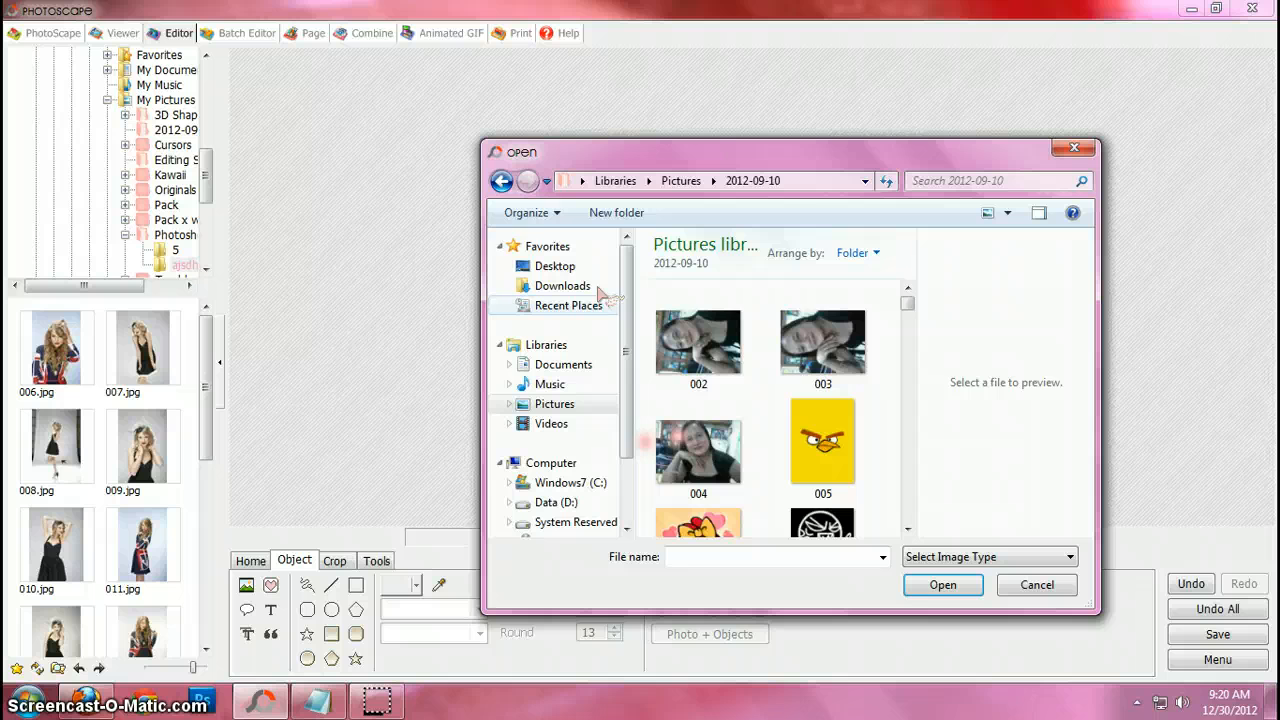
left_click(500, 180)
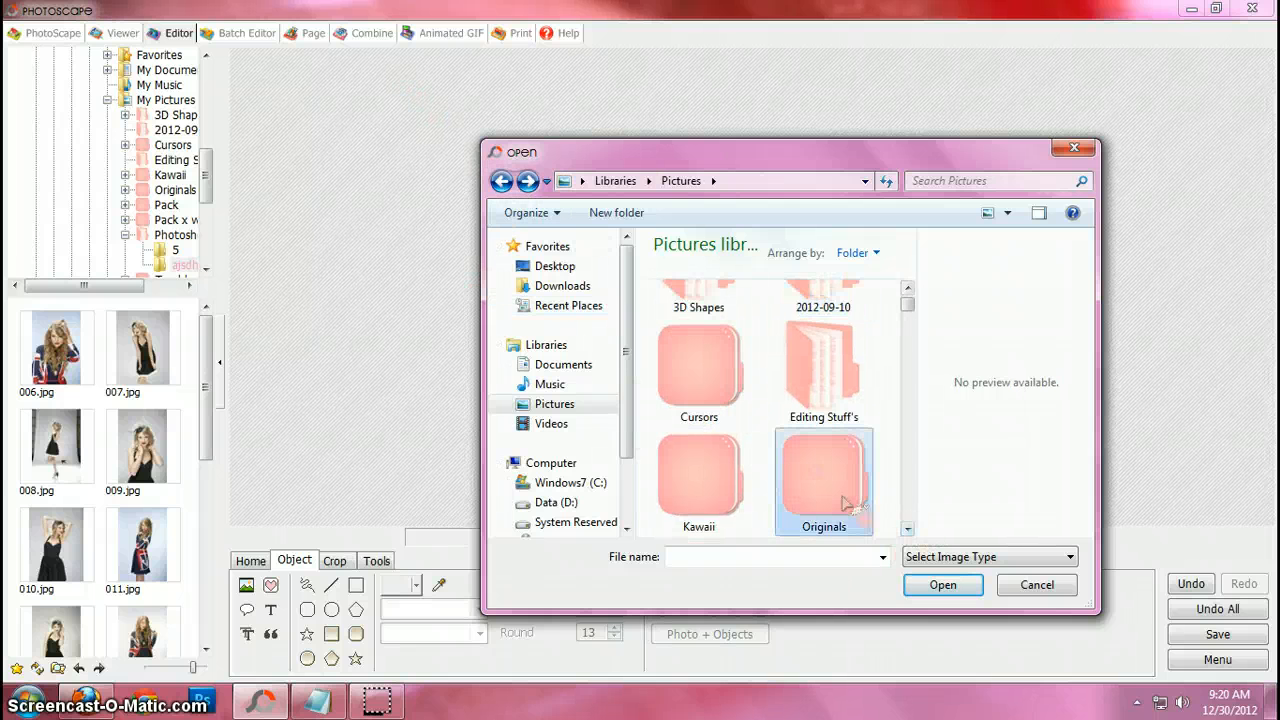
- Insert the Facebook logo image from the Originals folder
double_click(824, 480)
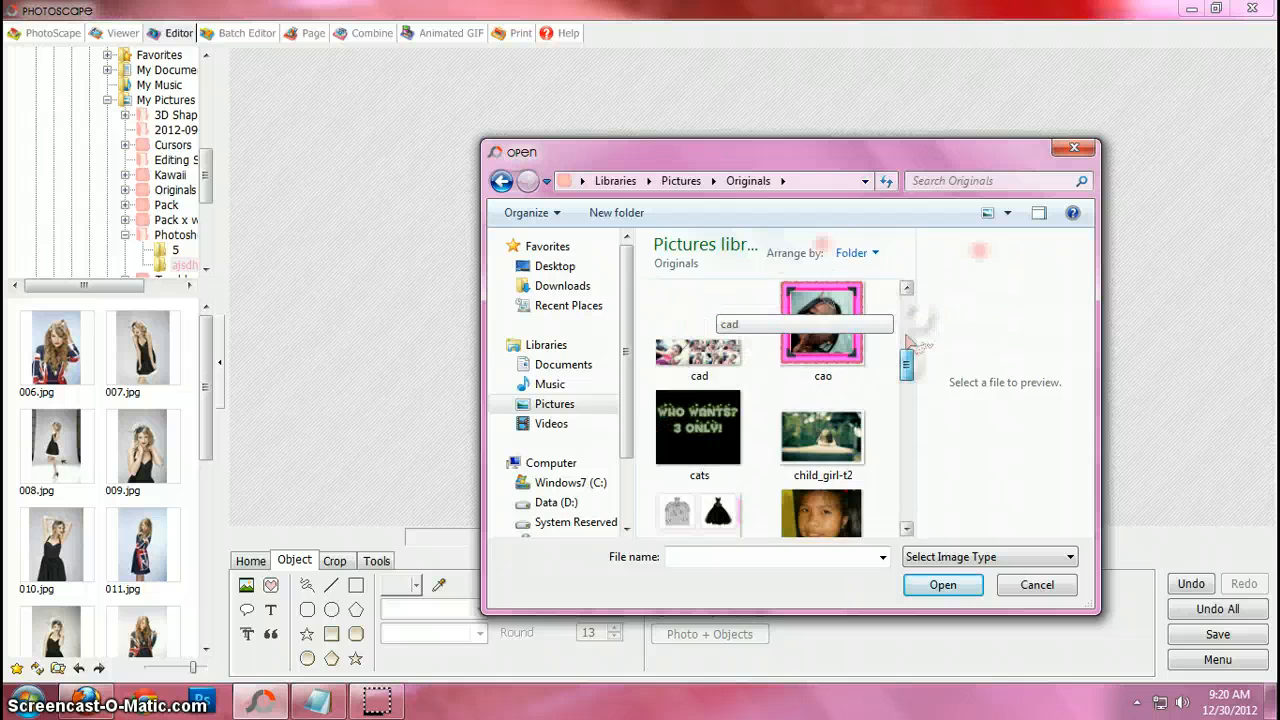
scroll("down", 3)
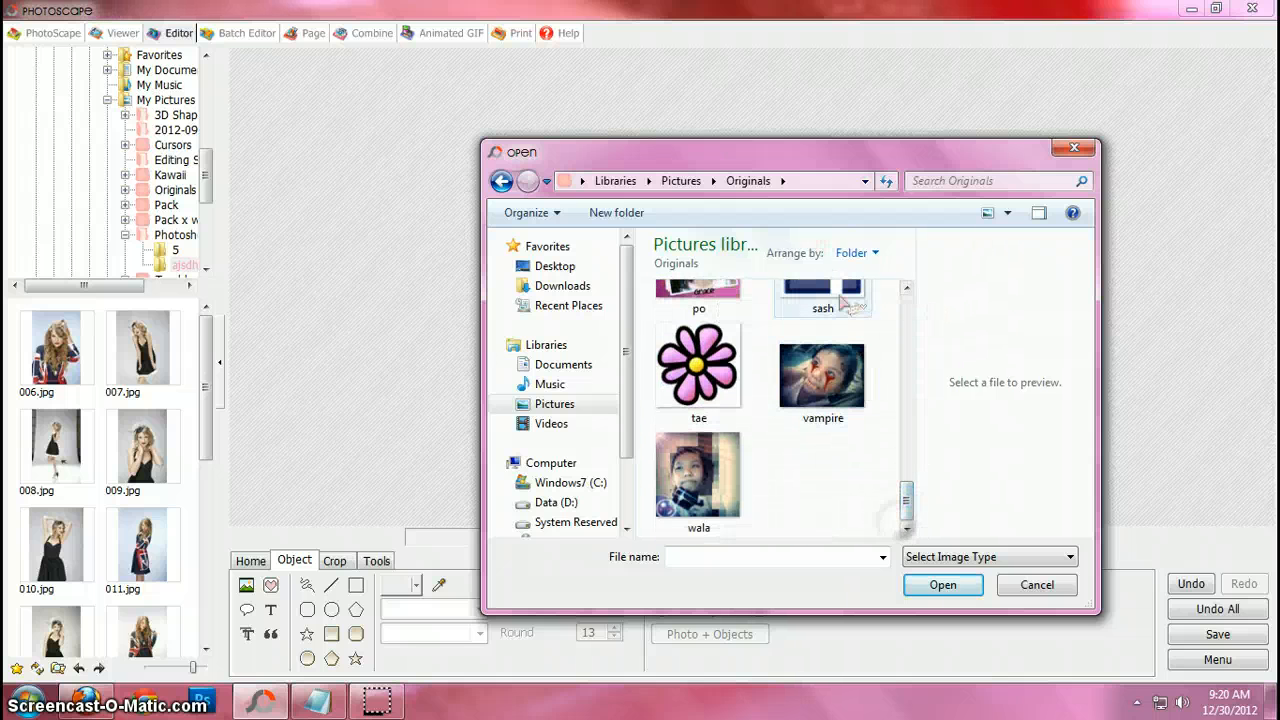
left_click(940, 584)
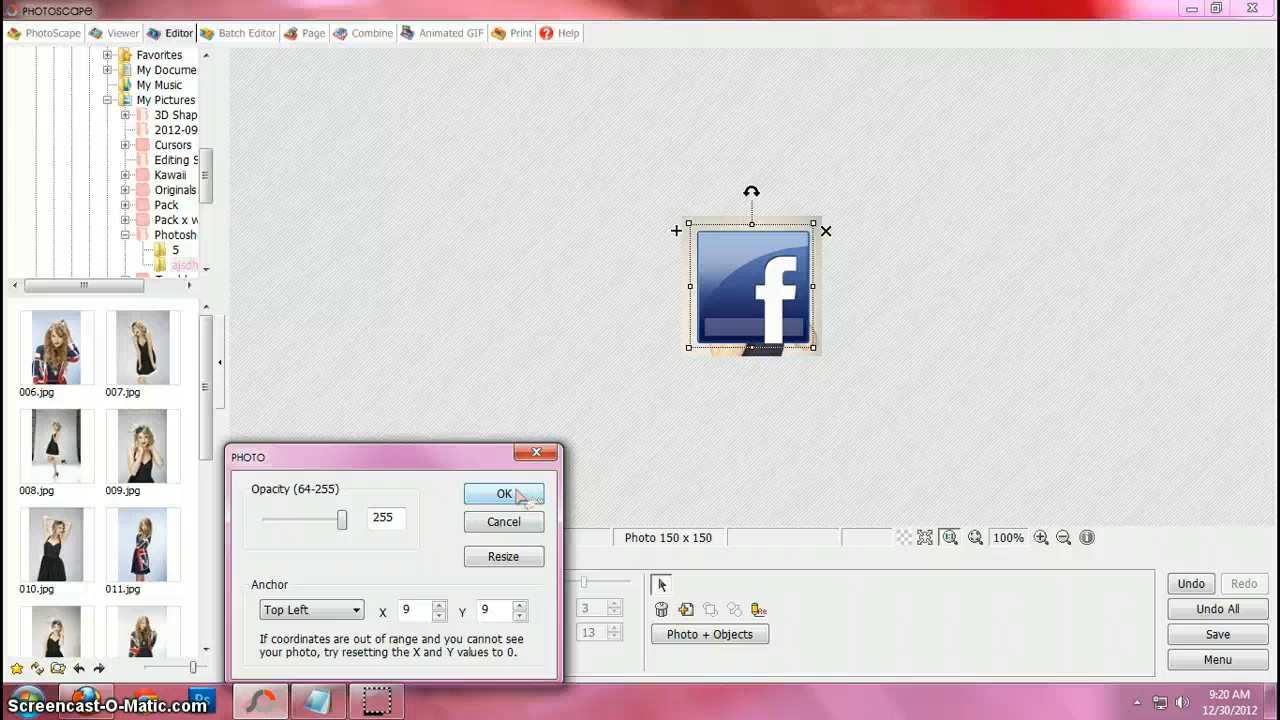
- Accept the logo's settings and place it in the photo's bottom-right corner
left_click(504, 492)
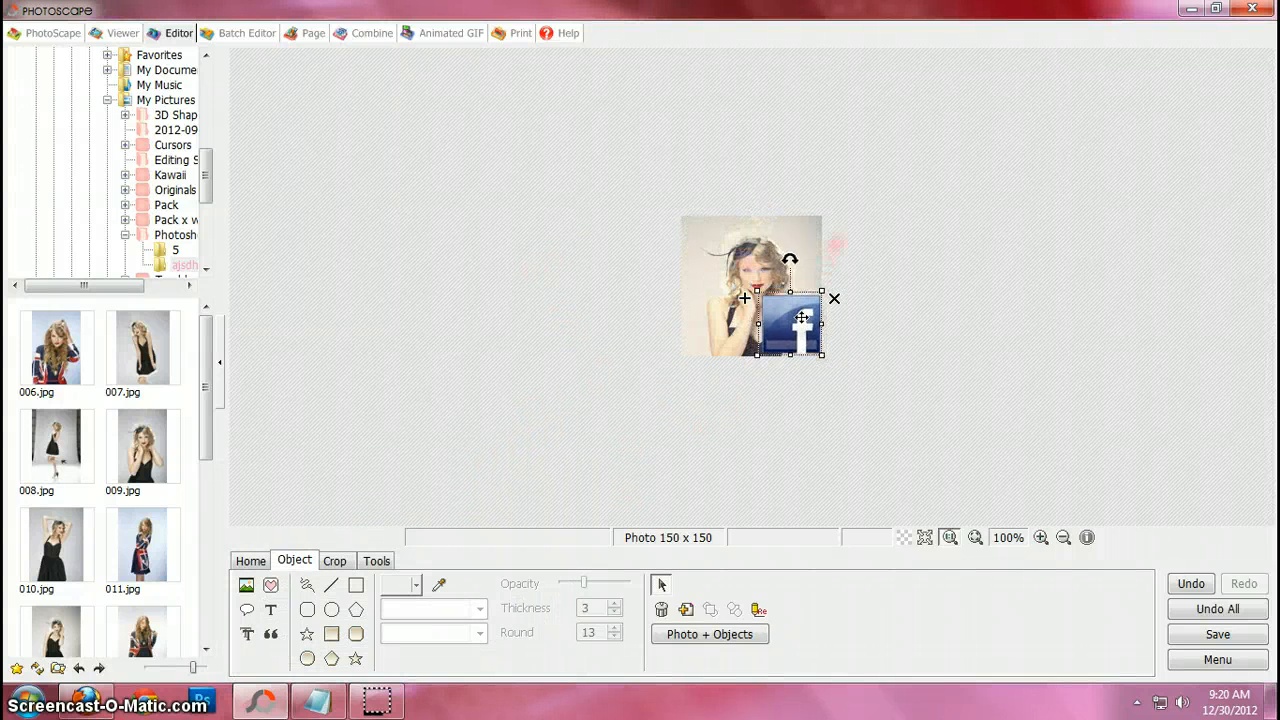
left_click(922, 308)
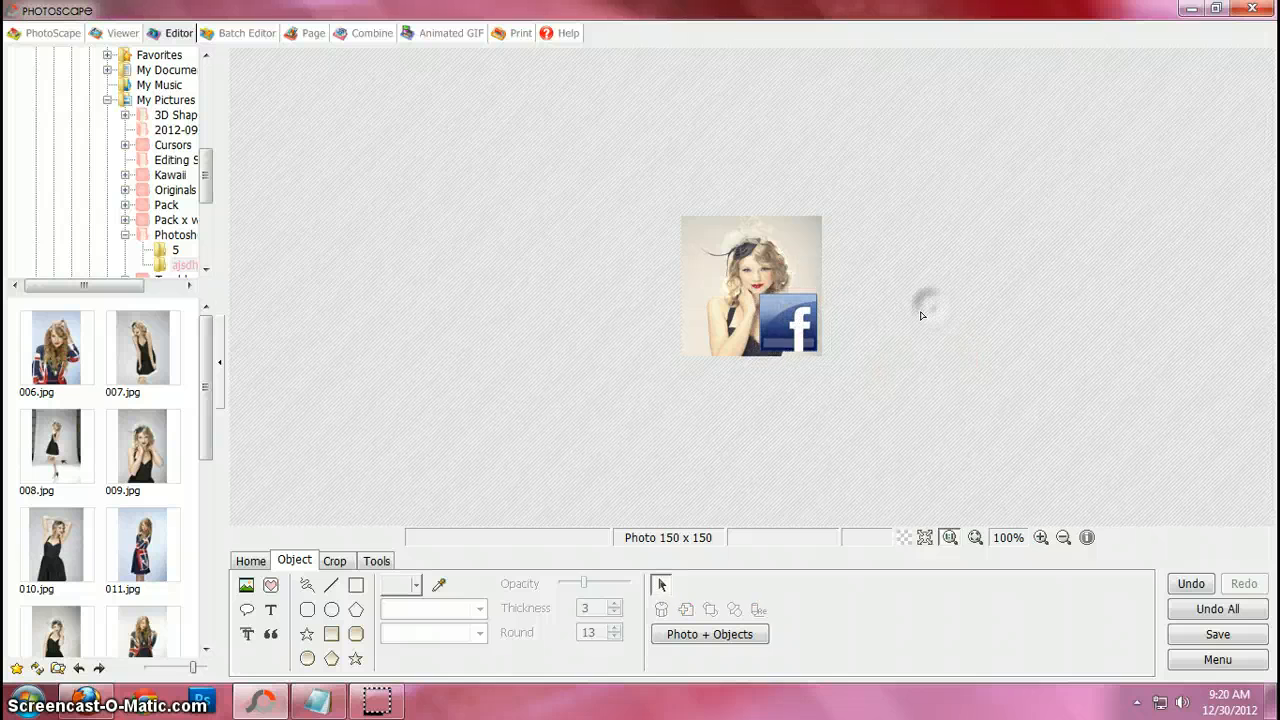